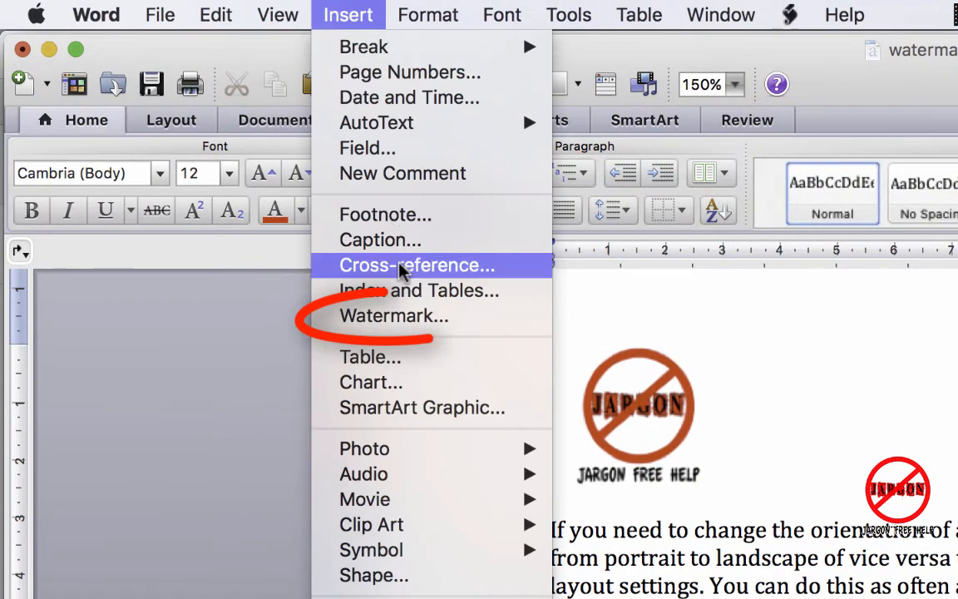
# Step: Open the Insert Watermark dialog, which still shows no watermark selected
pyautogui.click(394, 316)
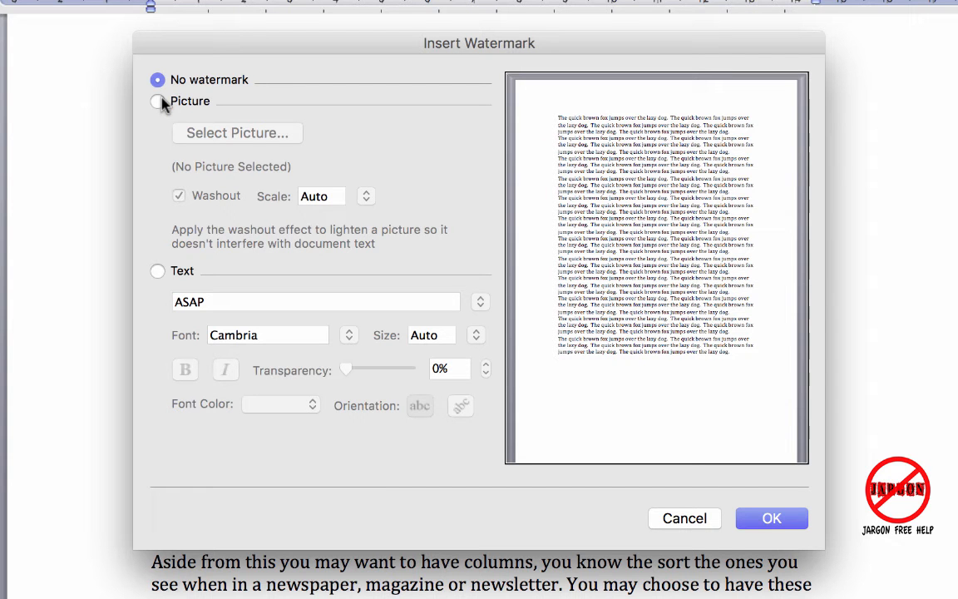
pyautogui.moveTo(159, 272)
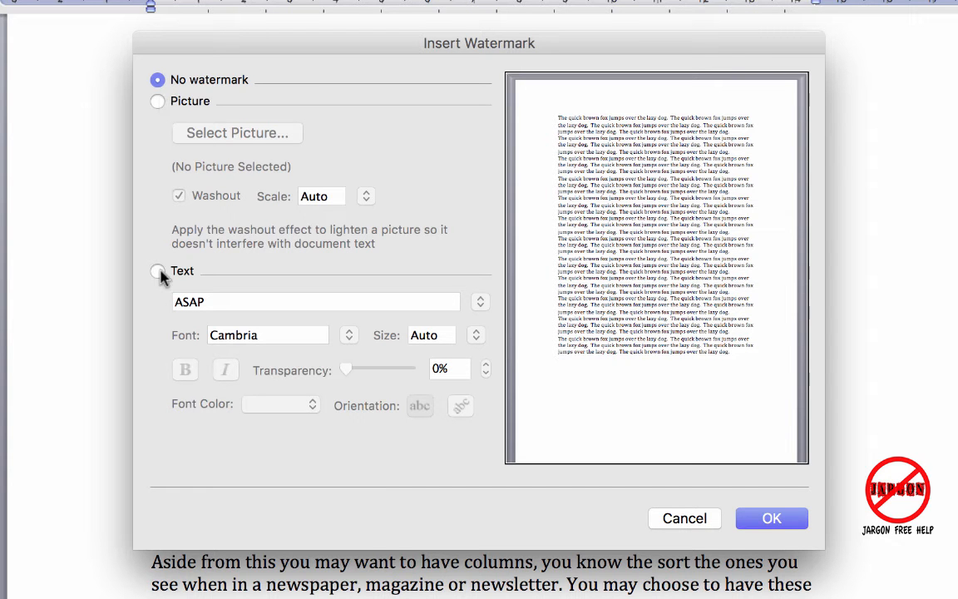
# Step: Switch to a text watermark and pick the preset wording DRAFT
pyautogui.click(157, 271)
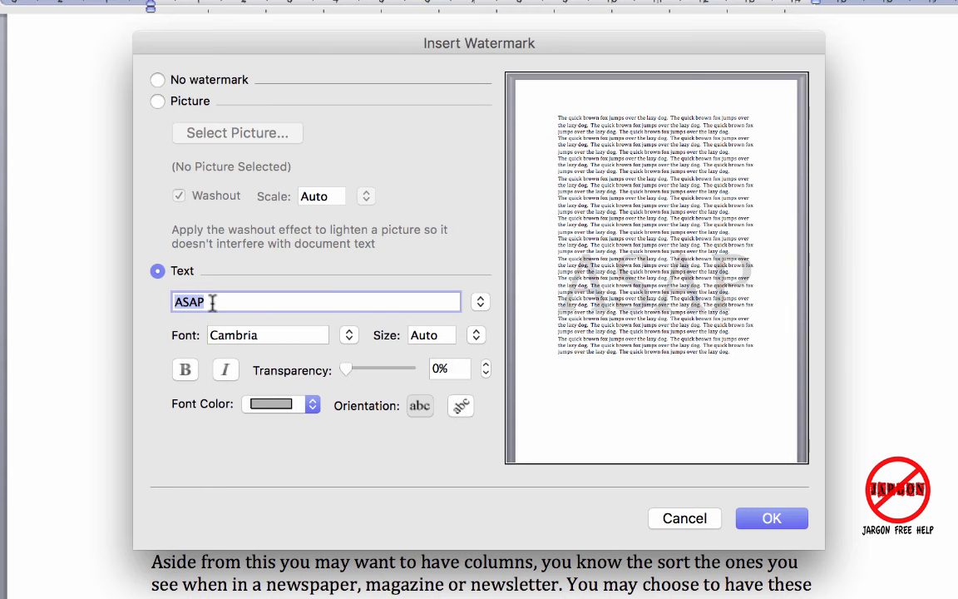
pyautogui.moveTo(210, 314)
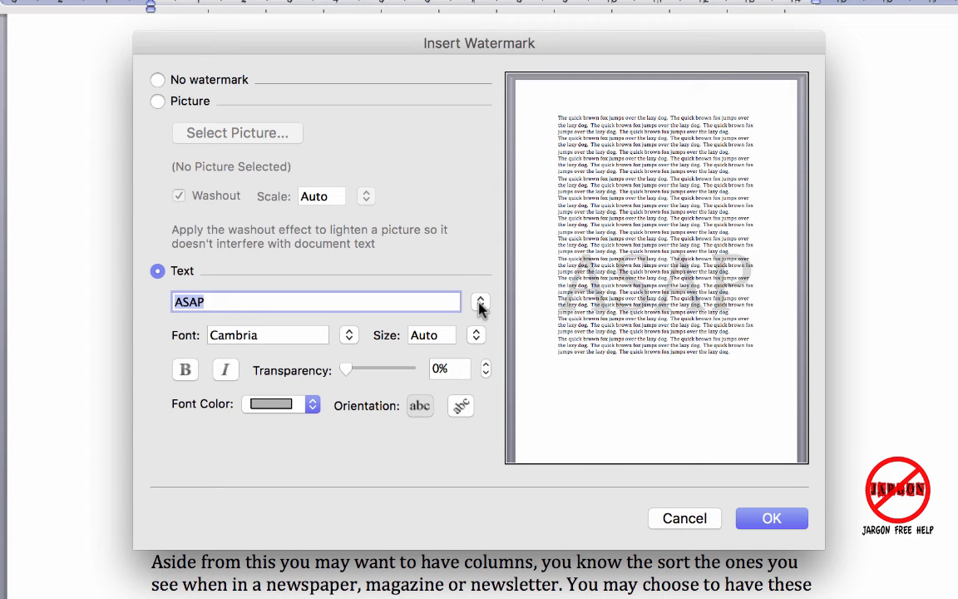
pyautogui.click(480, 302)
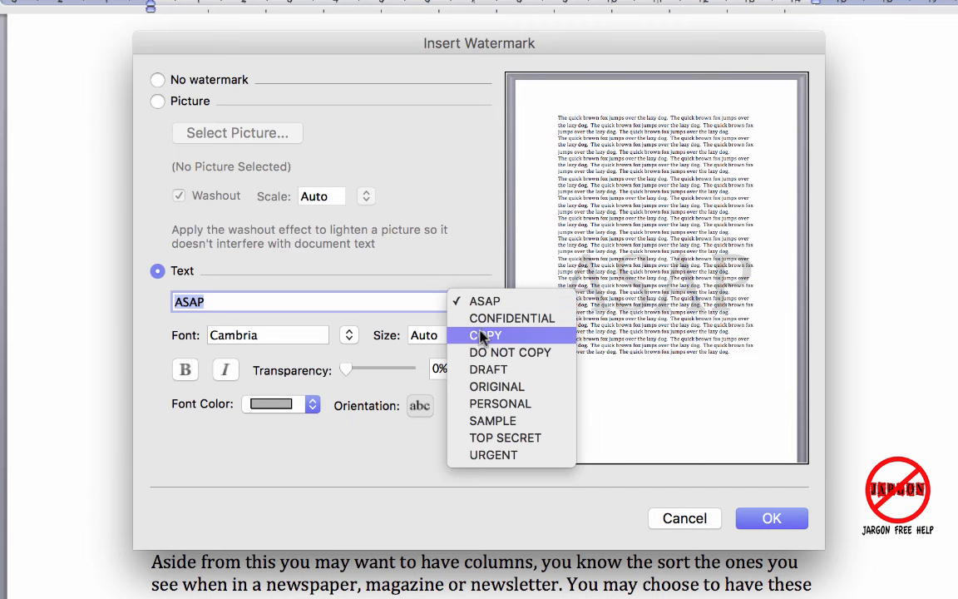
pyautogui.moveTo(489, 368)
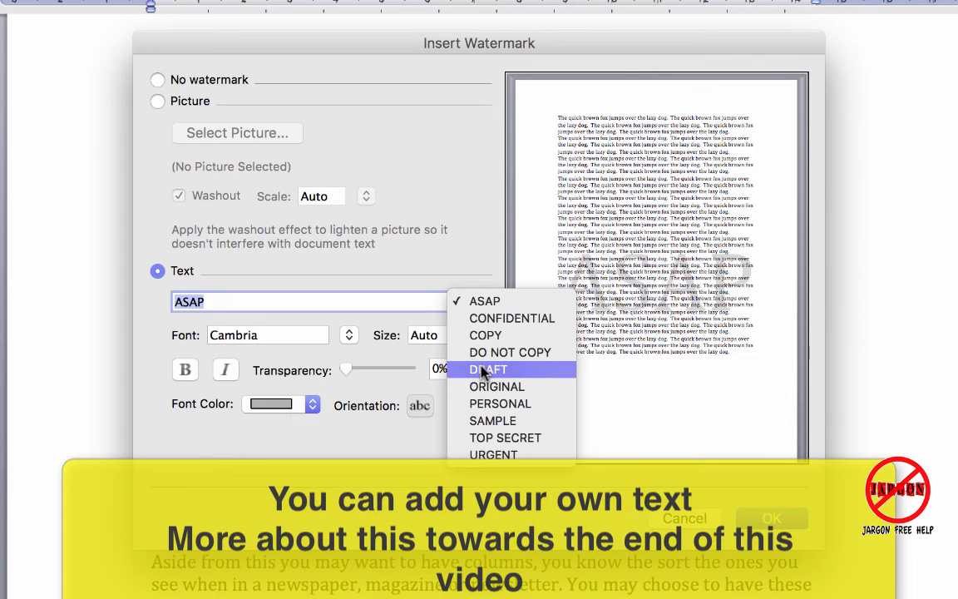
pyautogui.click(488, 368)
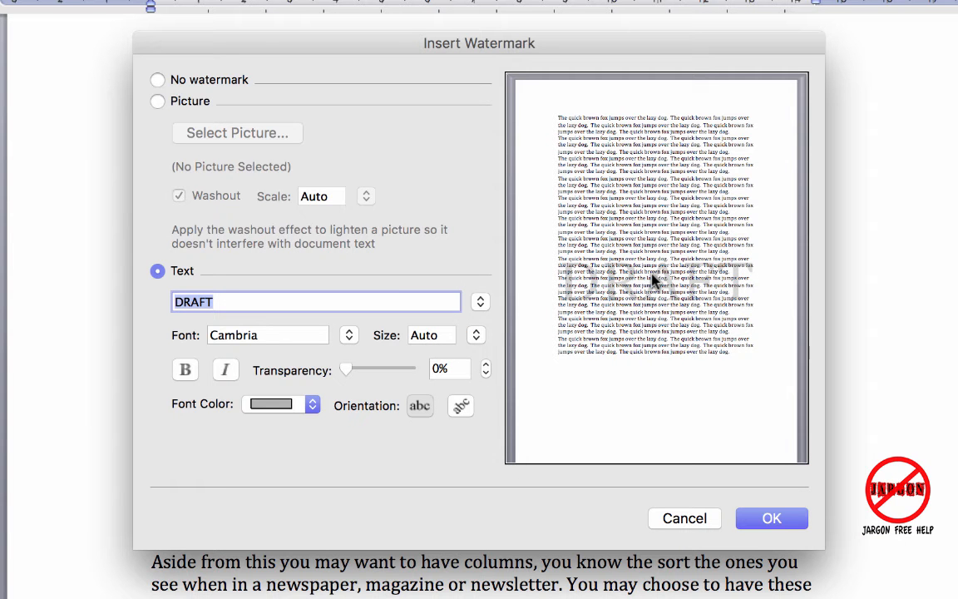
pyautogui.moveTo(209, 341)
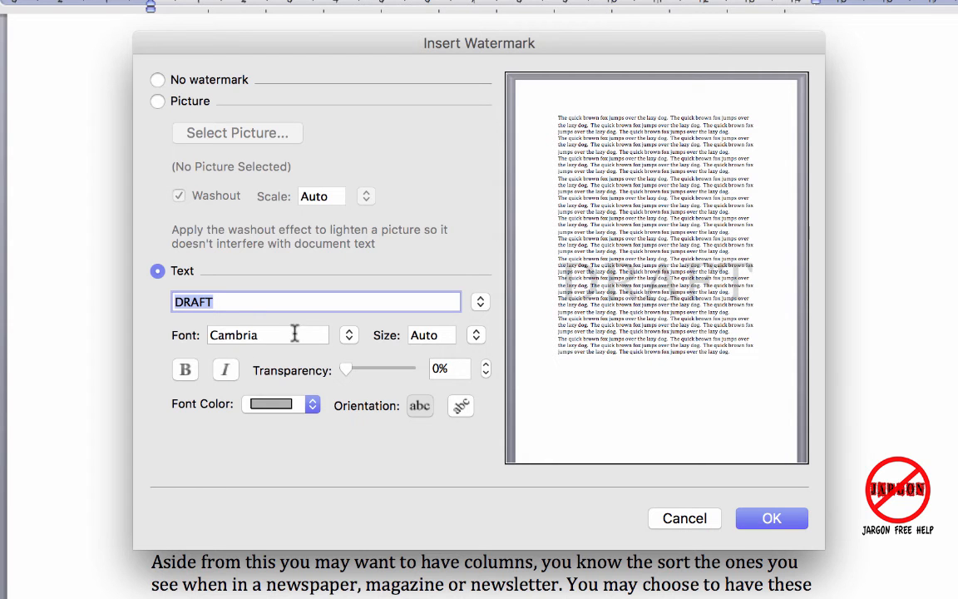
pyautogui.moveTo(460, 414)
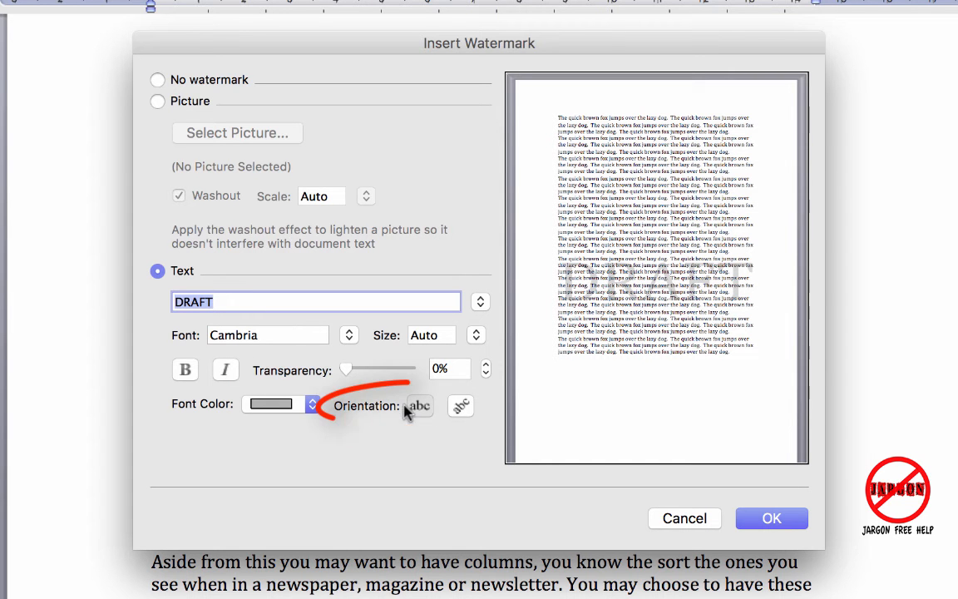
pyautogui.moveTo(440, 416)
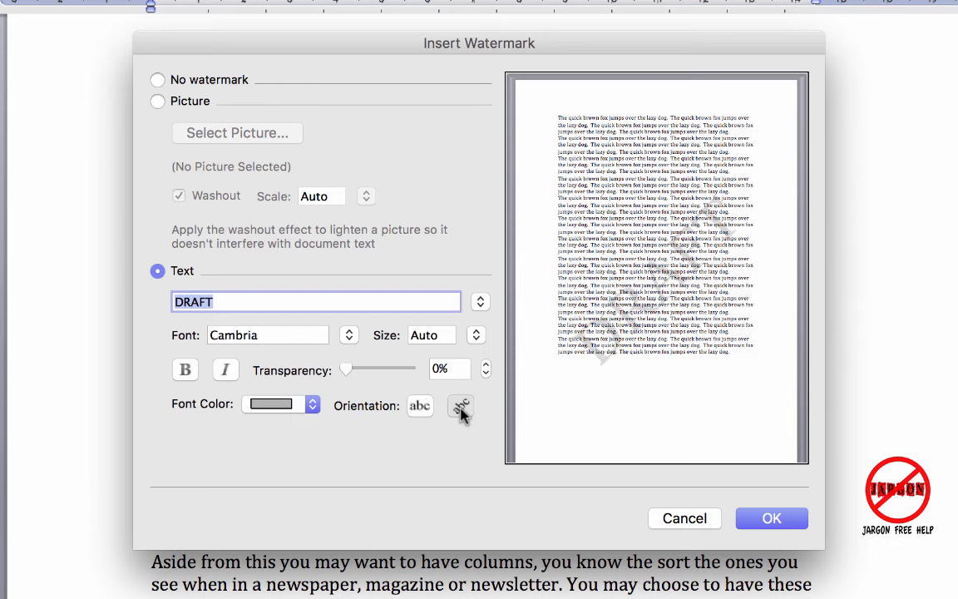
# Step: Colour the DRAFT watermark green and set its transparency to about 22%
pyautogui.click(312, 403)
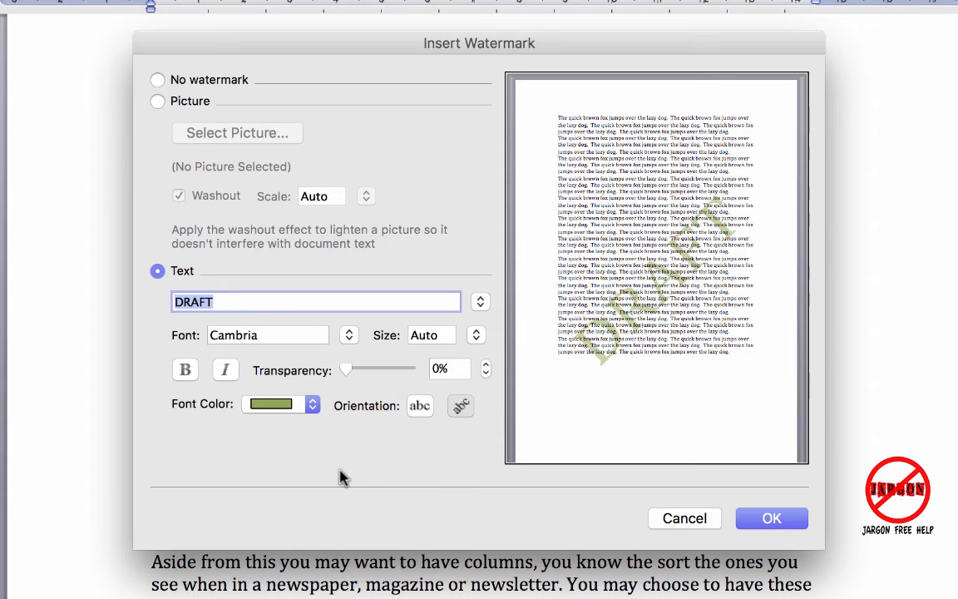
pyautogui.moveTo(348, 372)
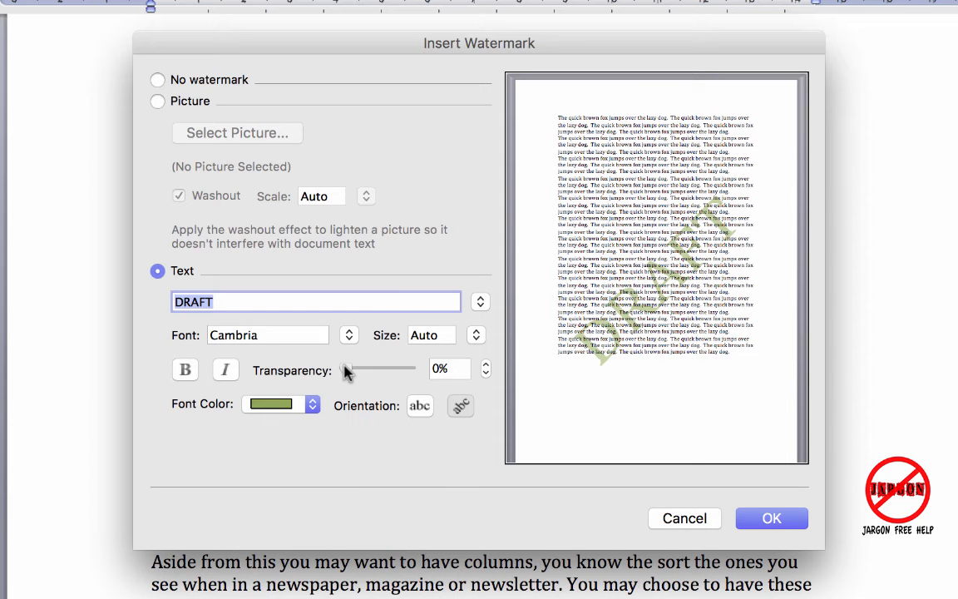
pyautogui.moveTo(345, 369); pyautogui.dragTo(385, 368)
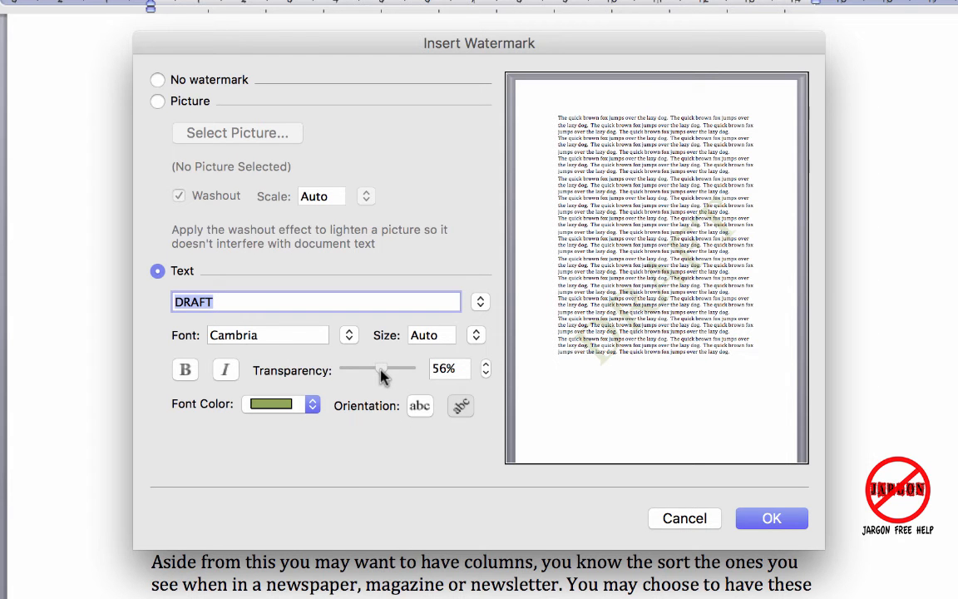
pyautogui.moveTo(381, 367); pyautogui.dragTo(345, 368)
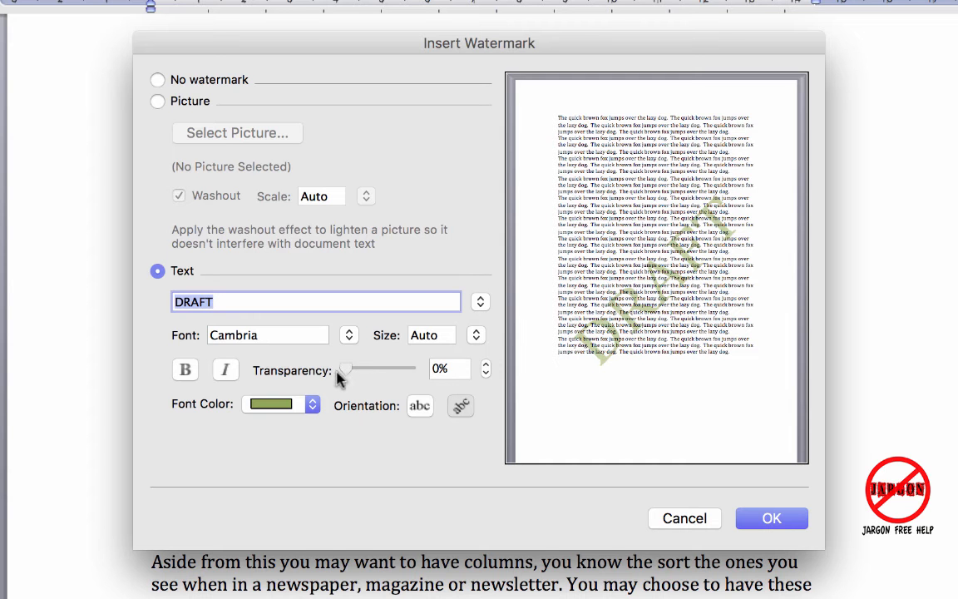
pyautogui.moveTo(346, 369); pyautogui.dragTo(359, 368)
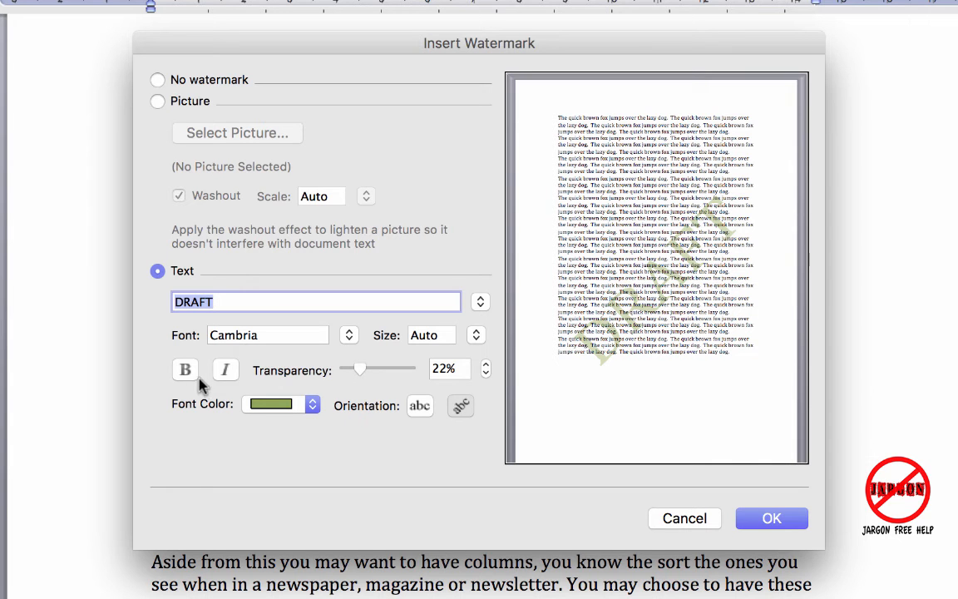
pyautogui.click(226, 370)
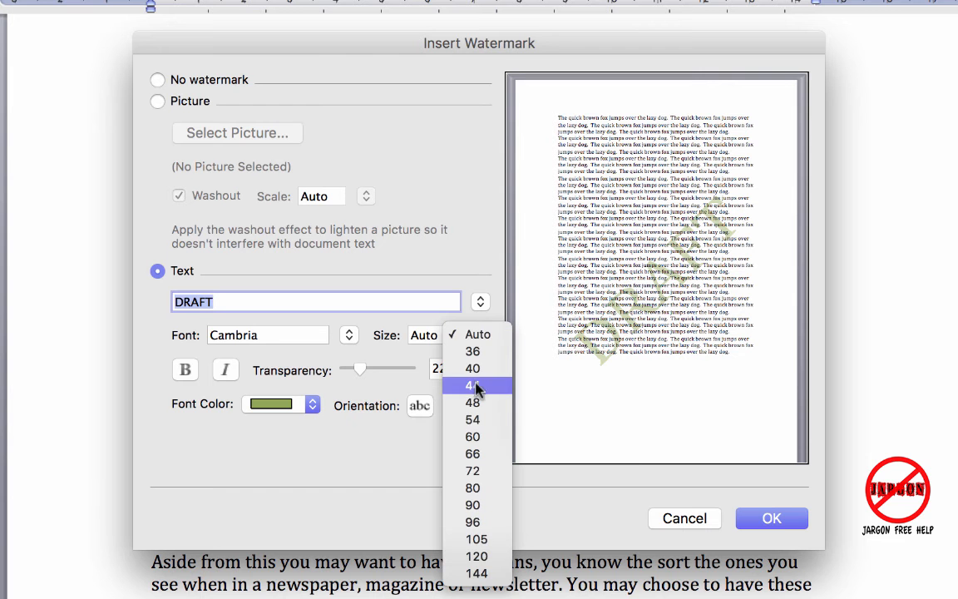
pyautogui.moveTo(477, 334)
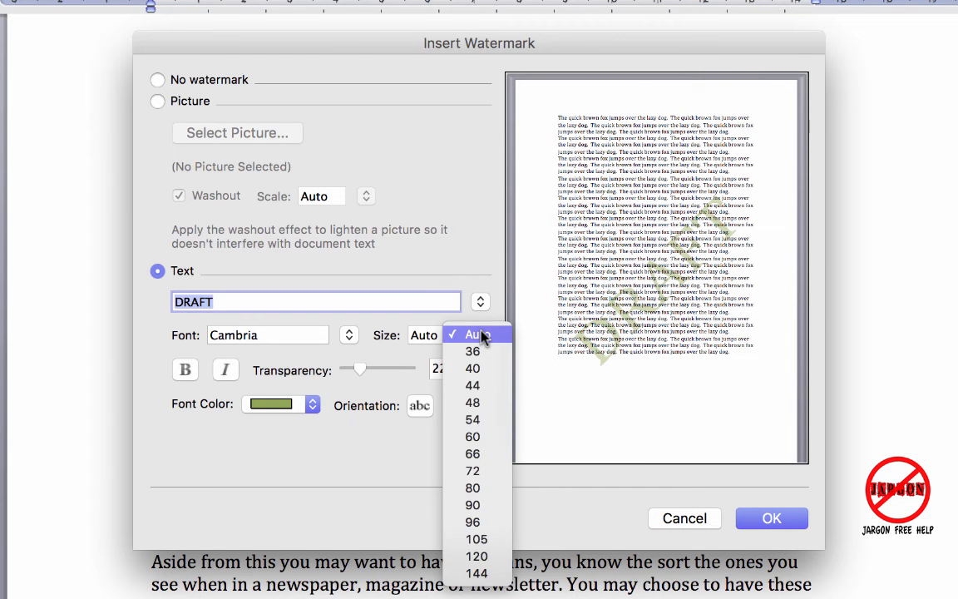
# Step: Change the watermark font to Calibri and apply the green DRAFT watermark
pyautogui.click(477, 334)
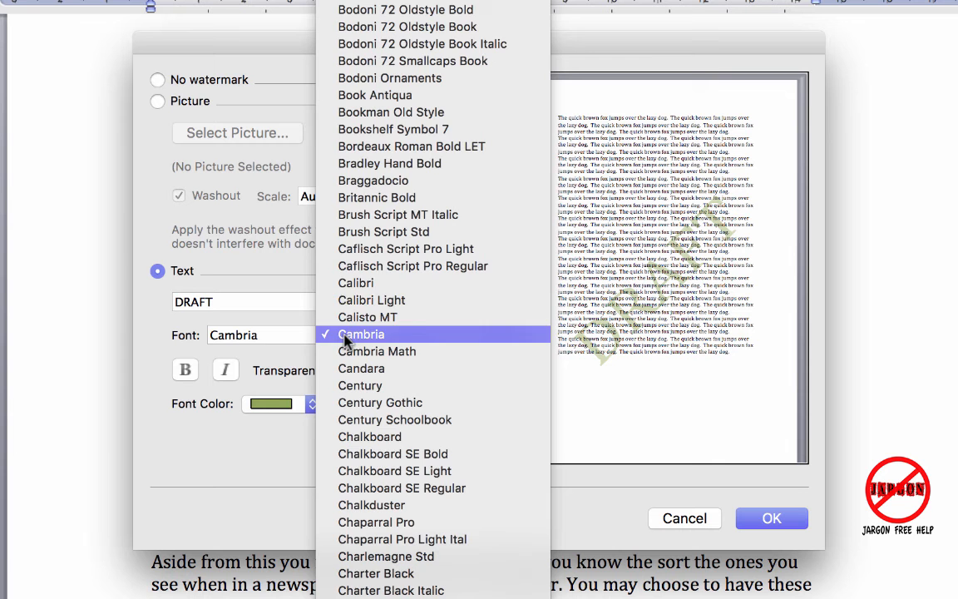
pyautogui.click(355, 283)
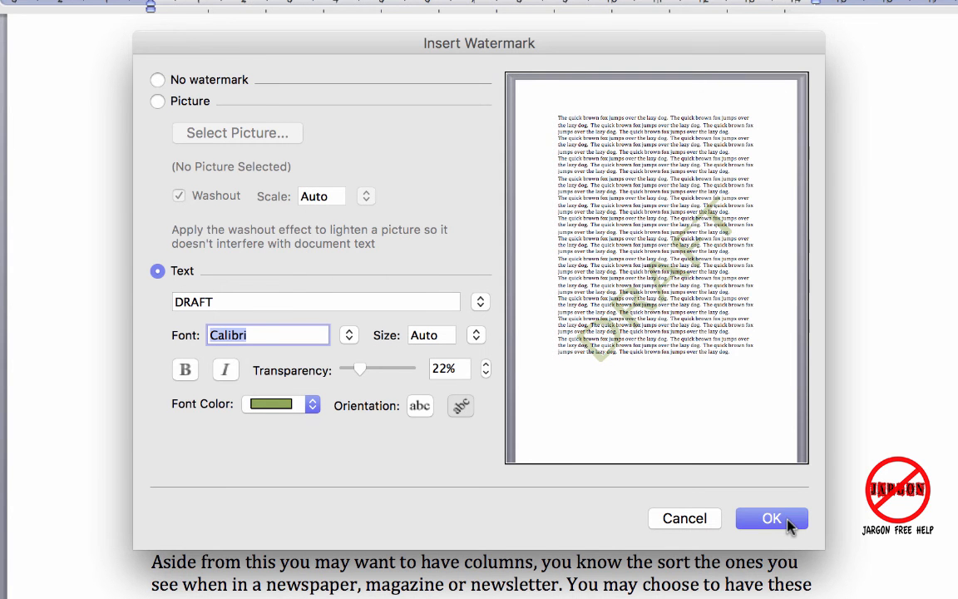
pyautogui.click(771, 518)
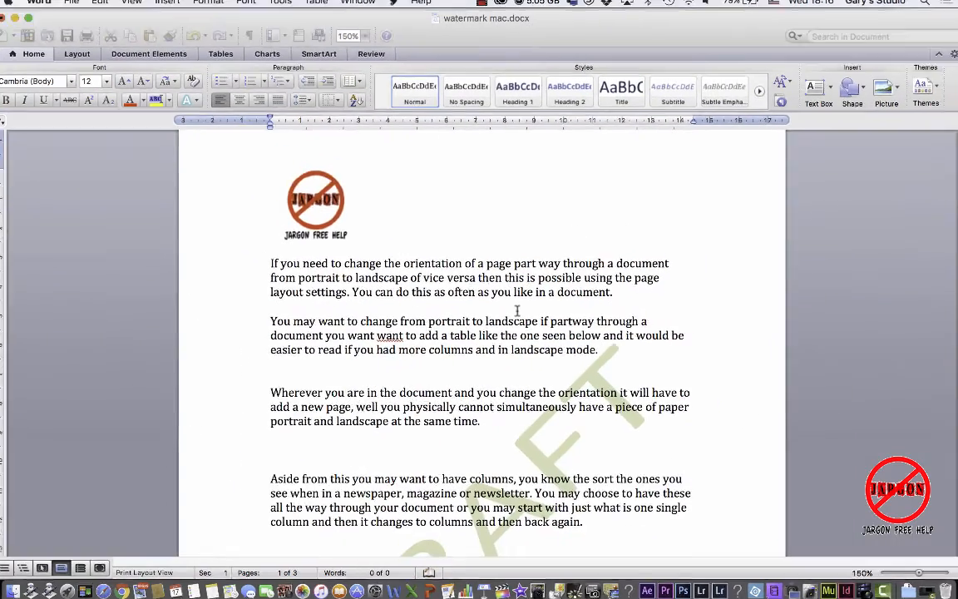
pyautogui.scroll(-3)
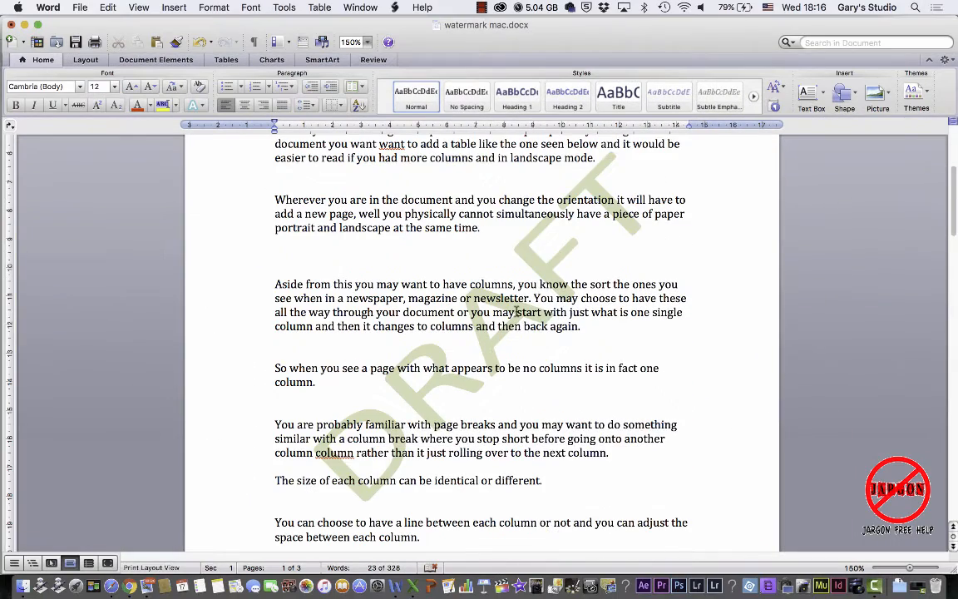
pyautogui.scroll(-3)
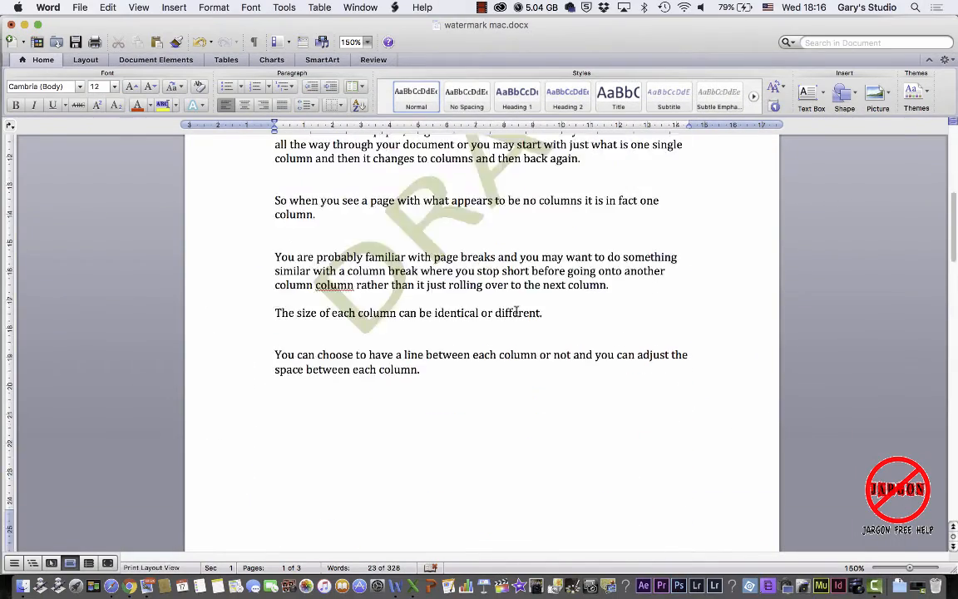
pyautogui.scroll(-3)
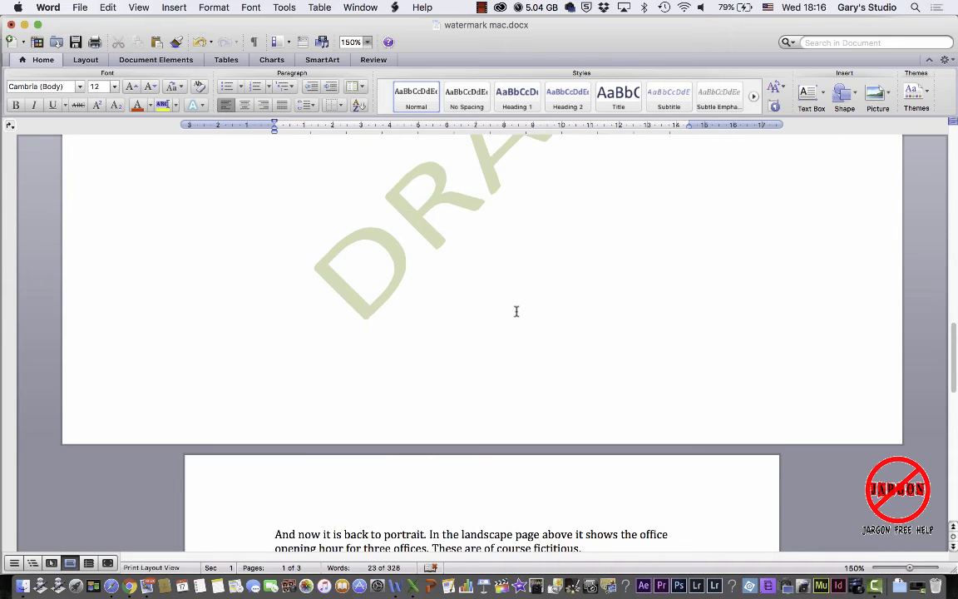
pyautogui.scroll(-3)
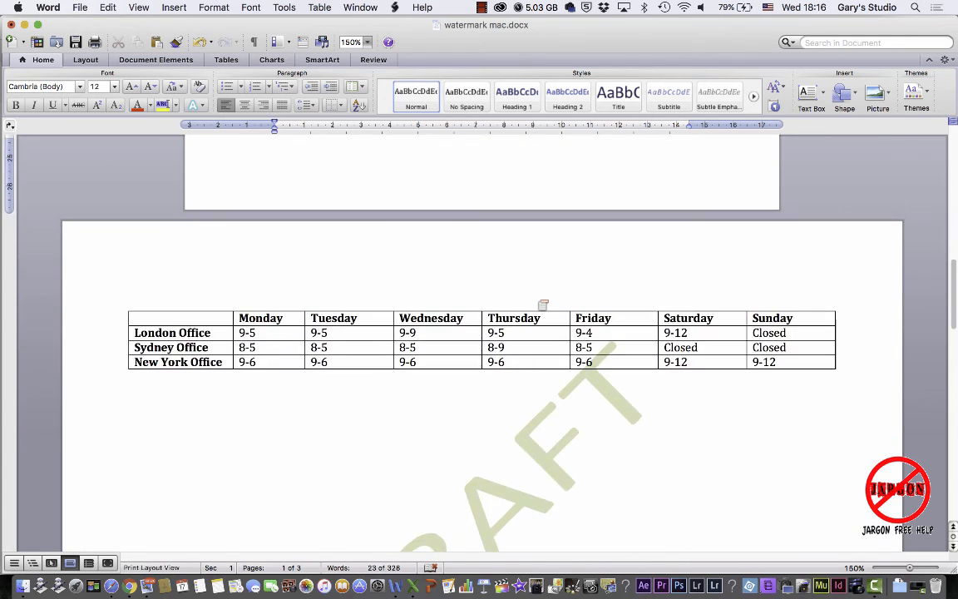
pyautogui.scroll(-3)
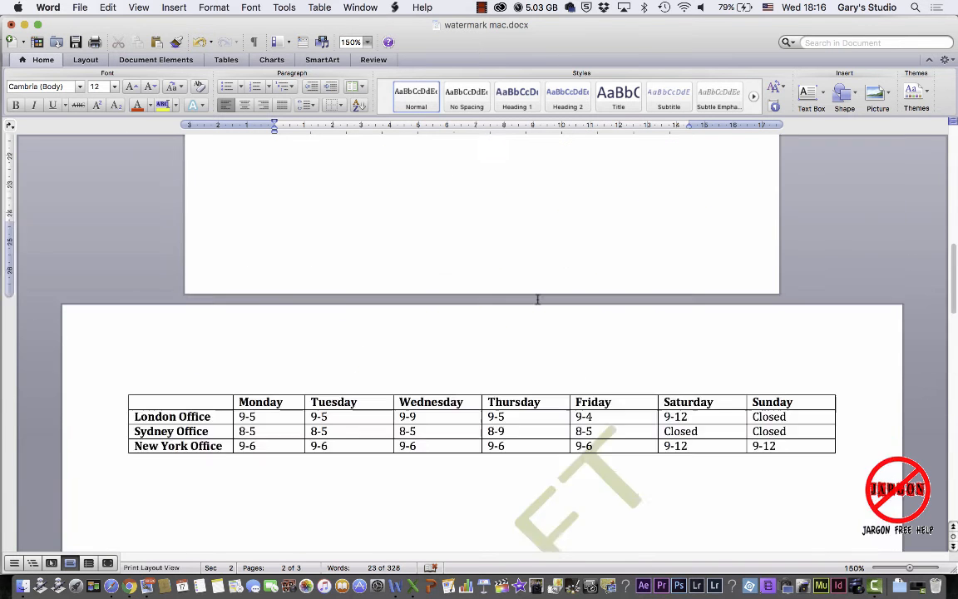
pyautogui.scroll(3)
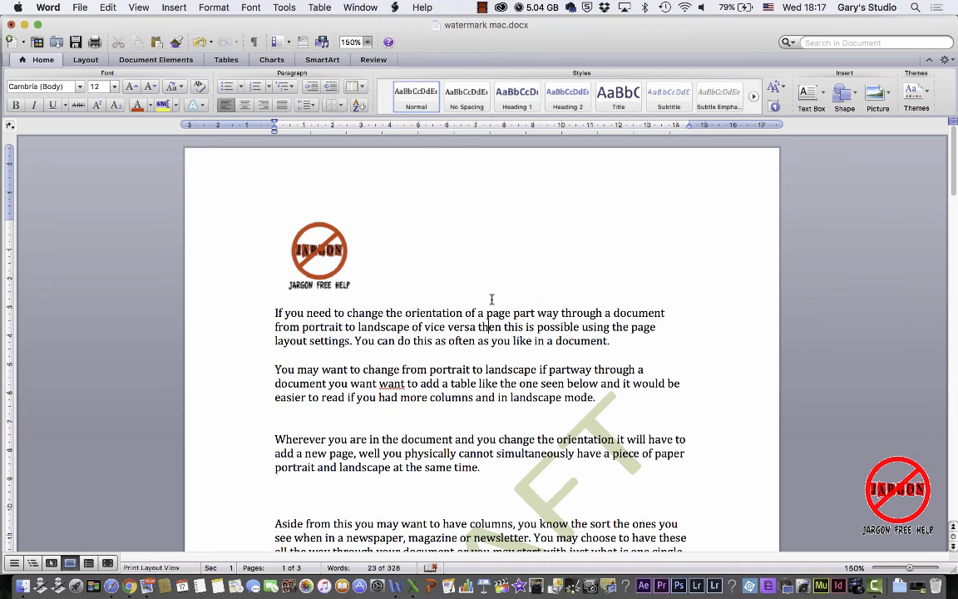
pyautogui.scroll(-3)
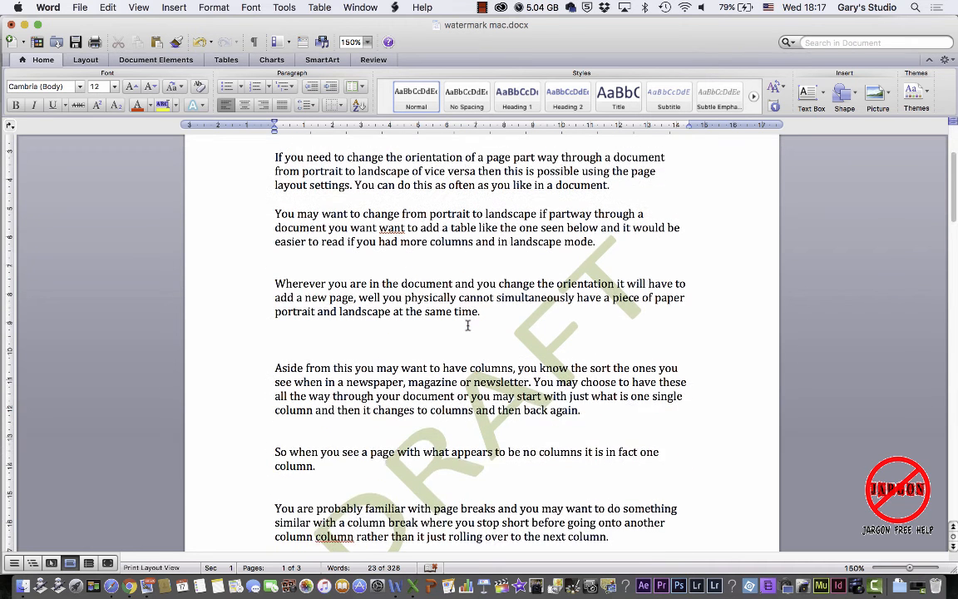
pyautogui.scroll(-3)
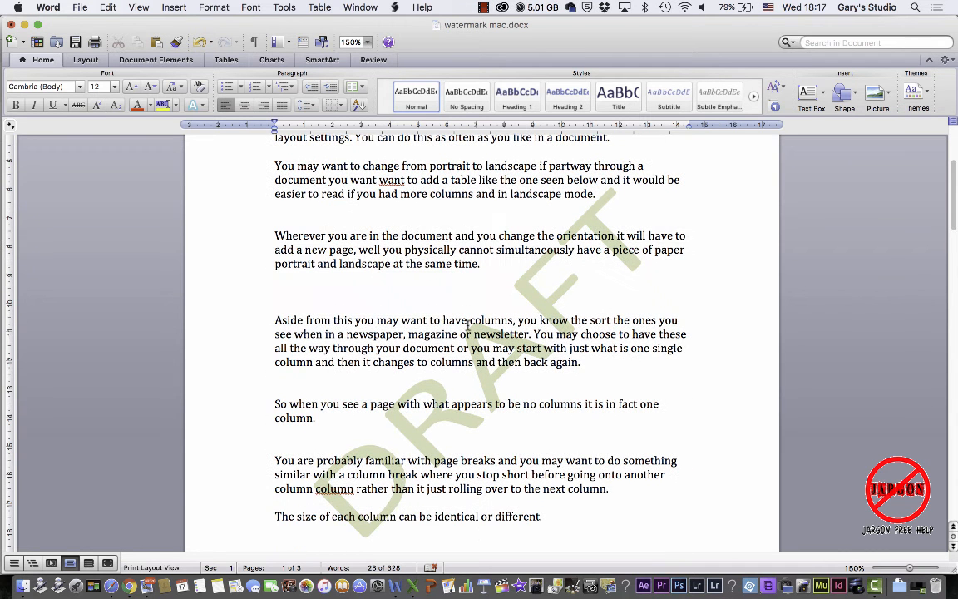
# Step: Remove the DRAFT watermark by setting the watermark to No watermark
pyautogui.click(173, 7)
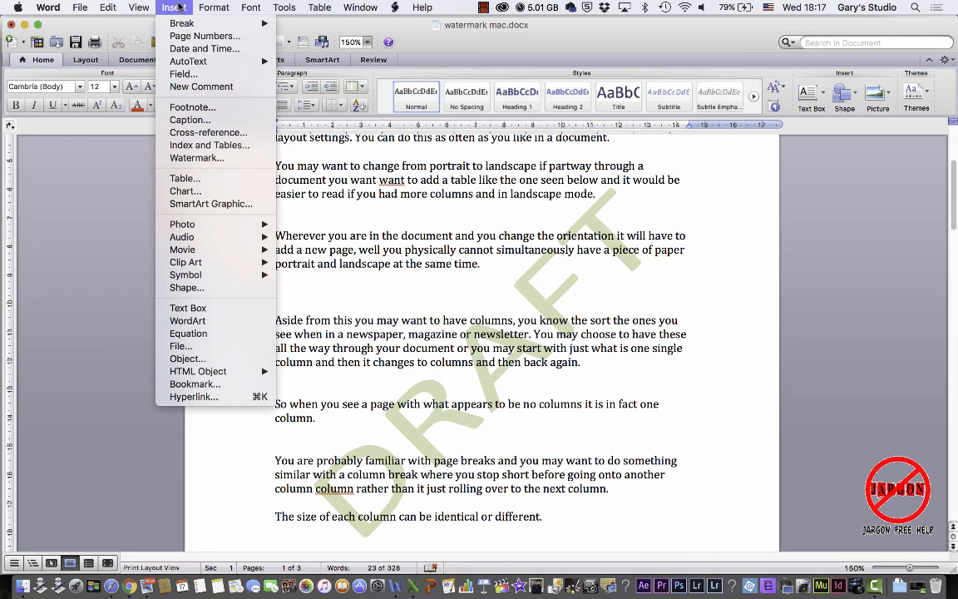
pyautogui.moveTo(185, 262)
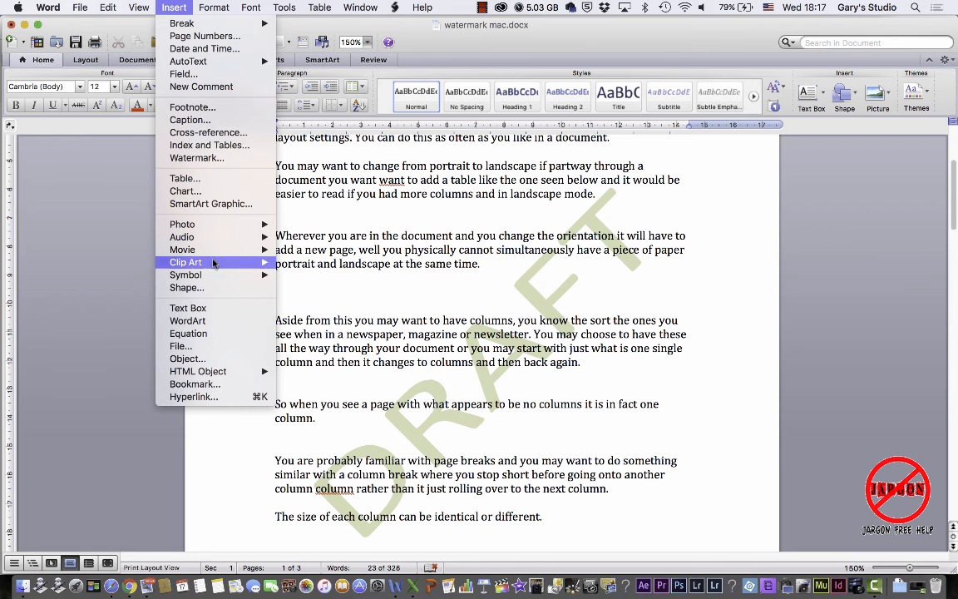
pyautogui.click(197, 158)
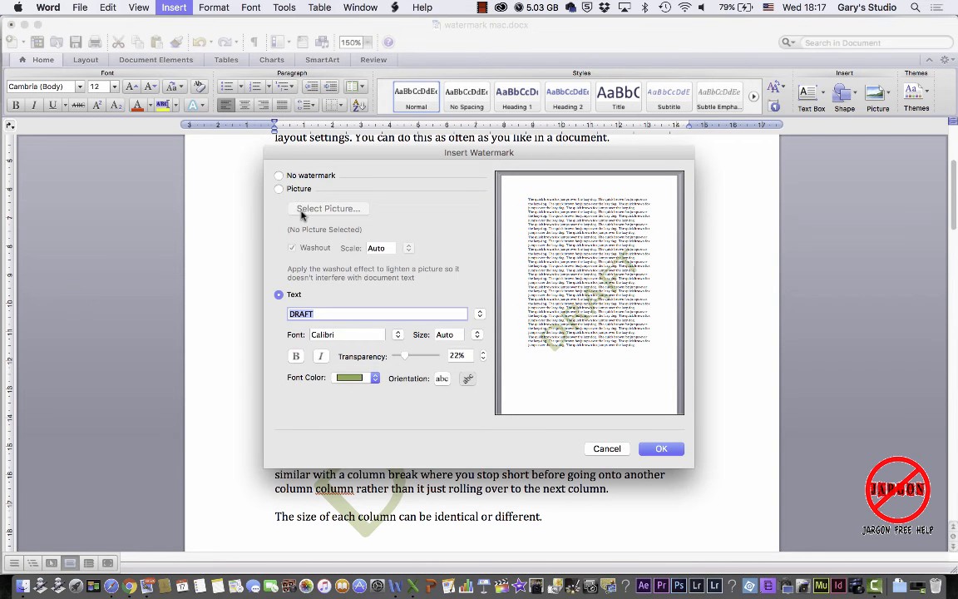
pyautogui.click(278, 175)
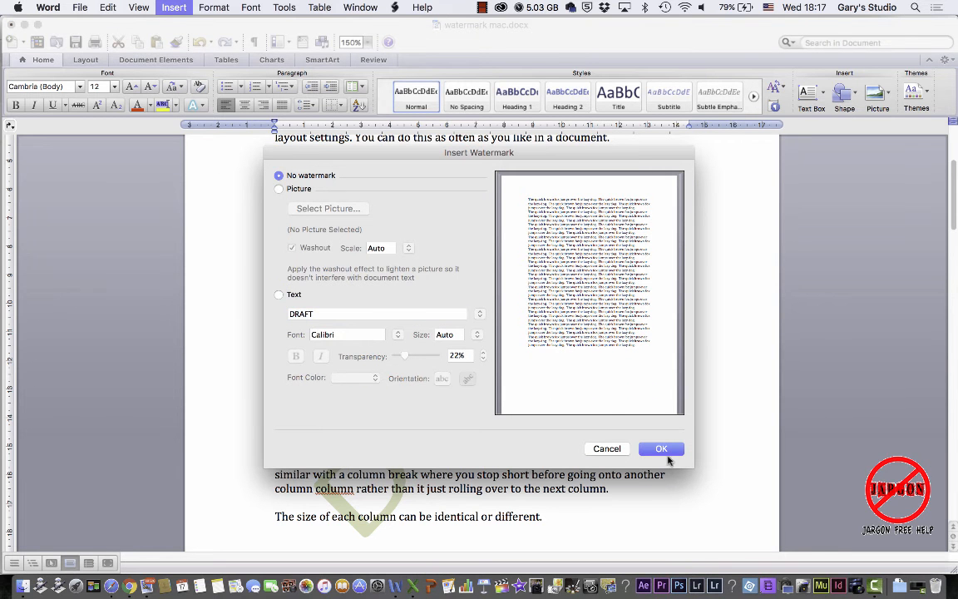
pyautogui.click(661, 448)
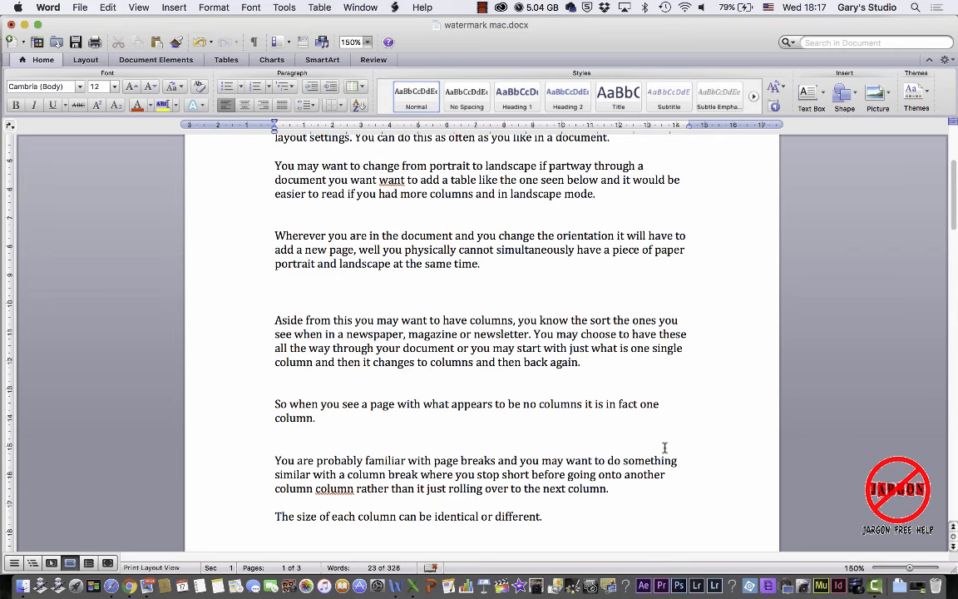
pyautogui.click(173, 6)
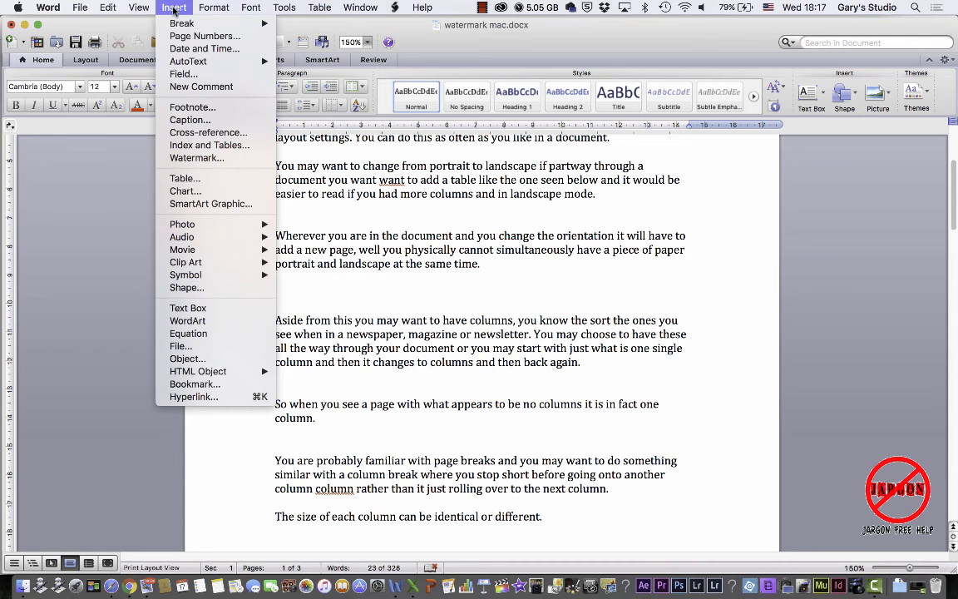
pyautogui.moveTo(197, 158)
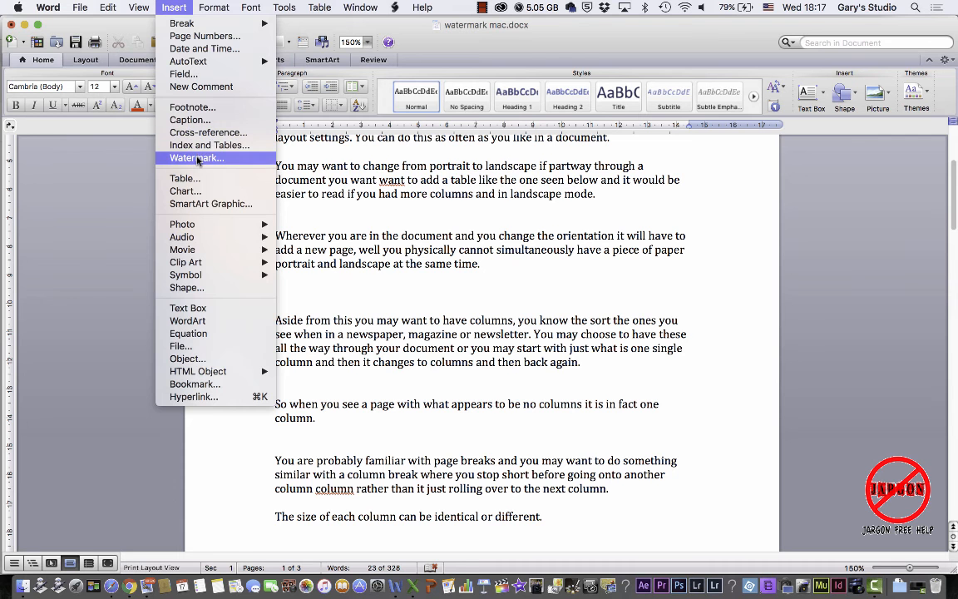
# Step: Choose a picture watermark and browse for the image file
pyautogui.click(196, 158)
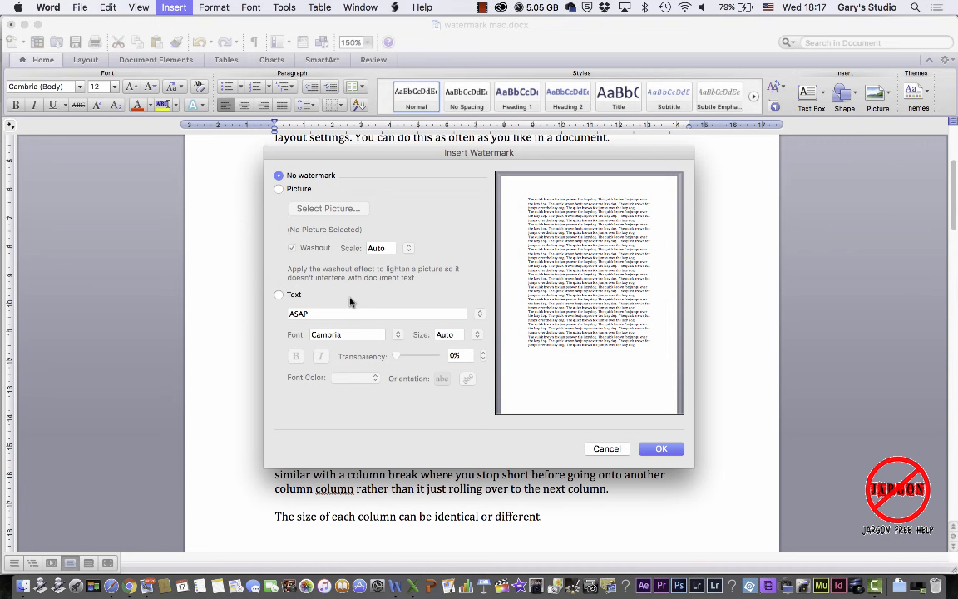
pyautogui.moveTo(280, 192)
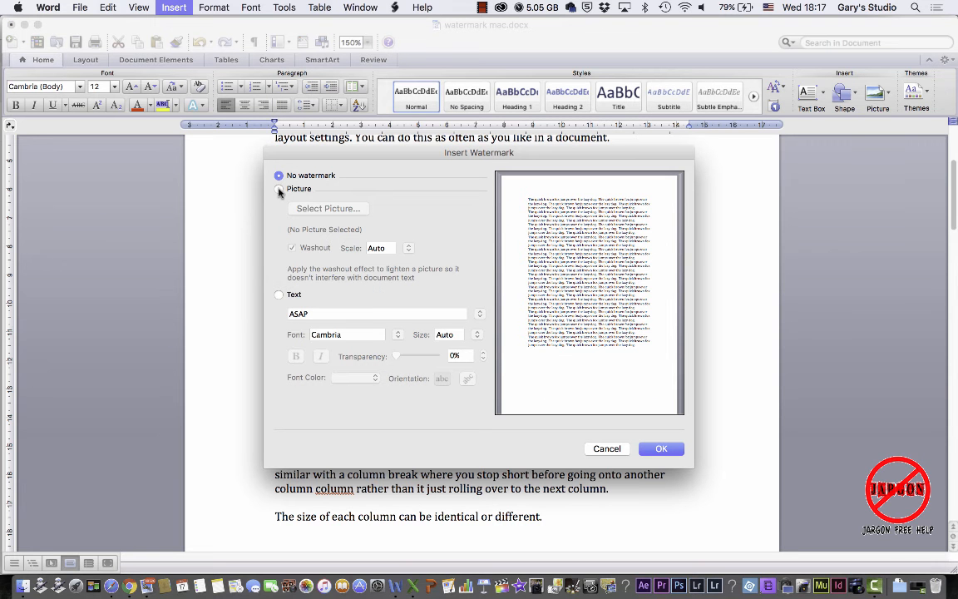
pyautogui.click(279, 188)
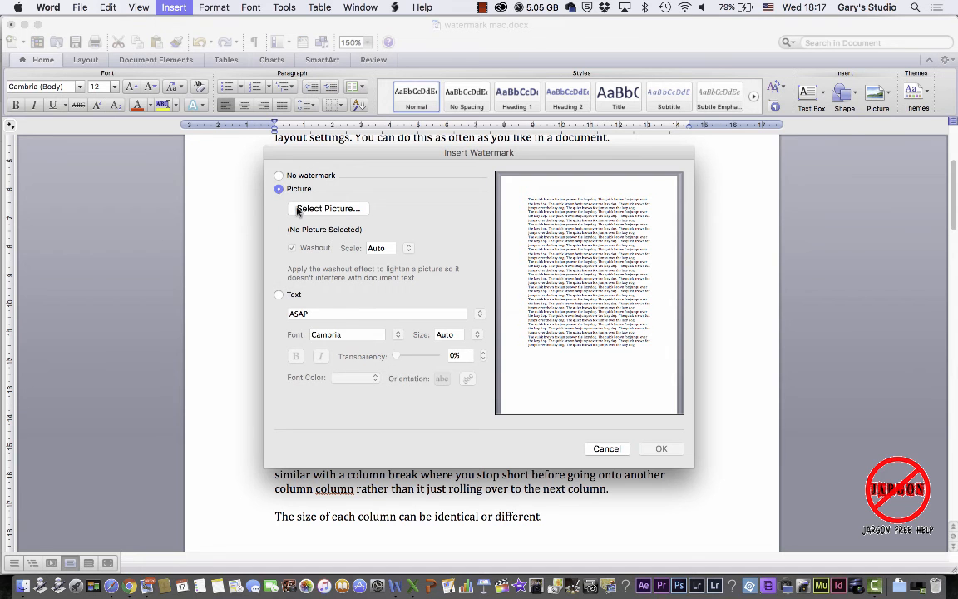
pyautogui.click(278, 294)
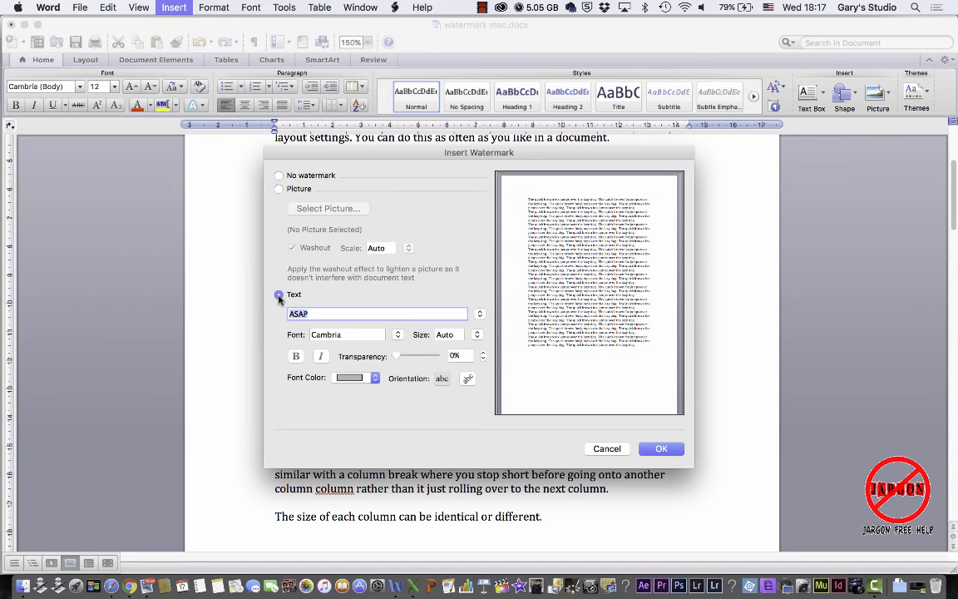
pyautogui.click(278, 188)
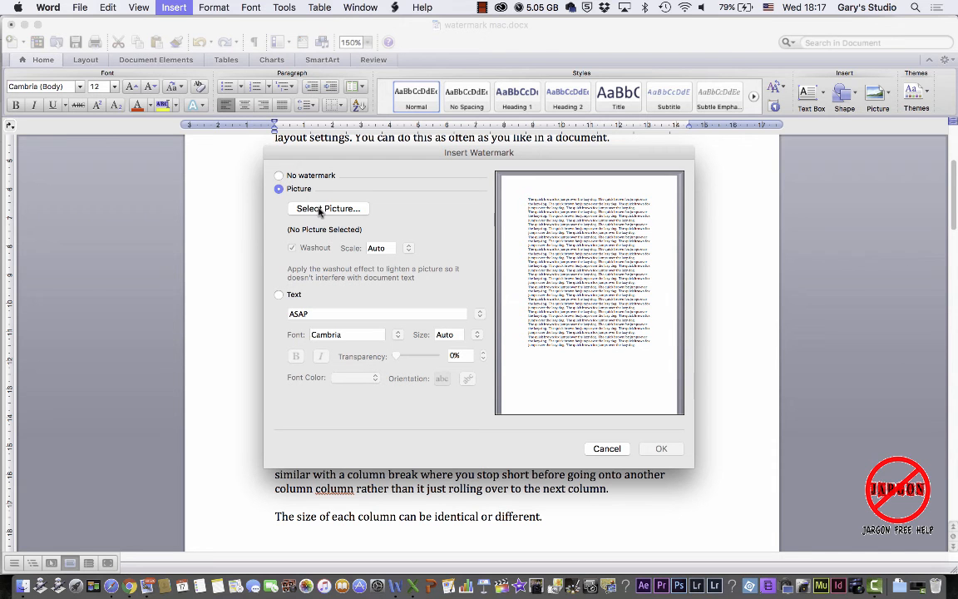
pyautogui.click(327, 208)
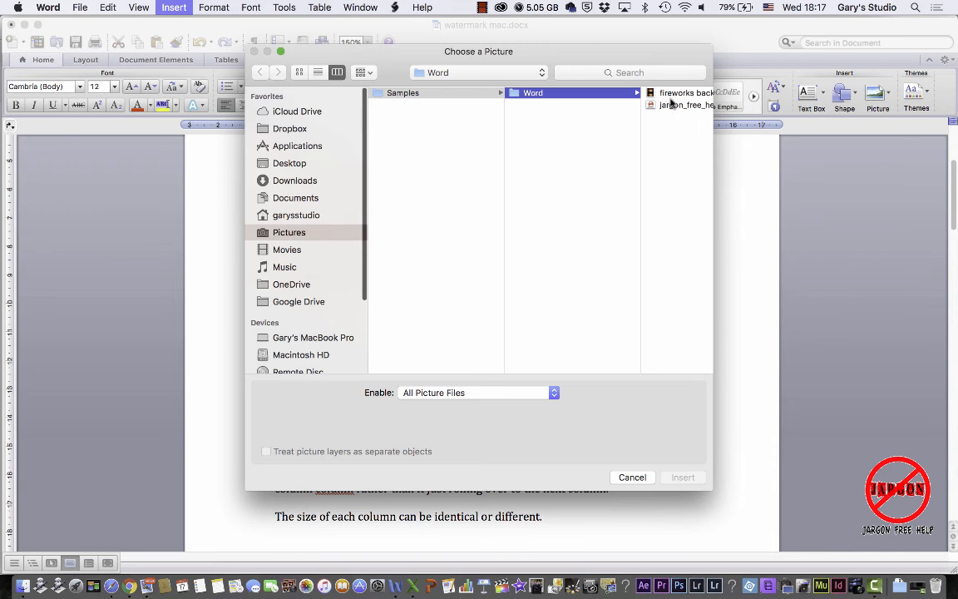
# Step: Insert jargon_free_help_logo.jpg as the watermark picture
pyautogui.click(503, 105)
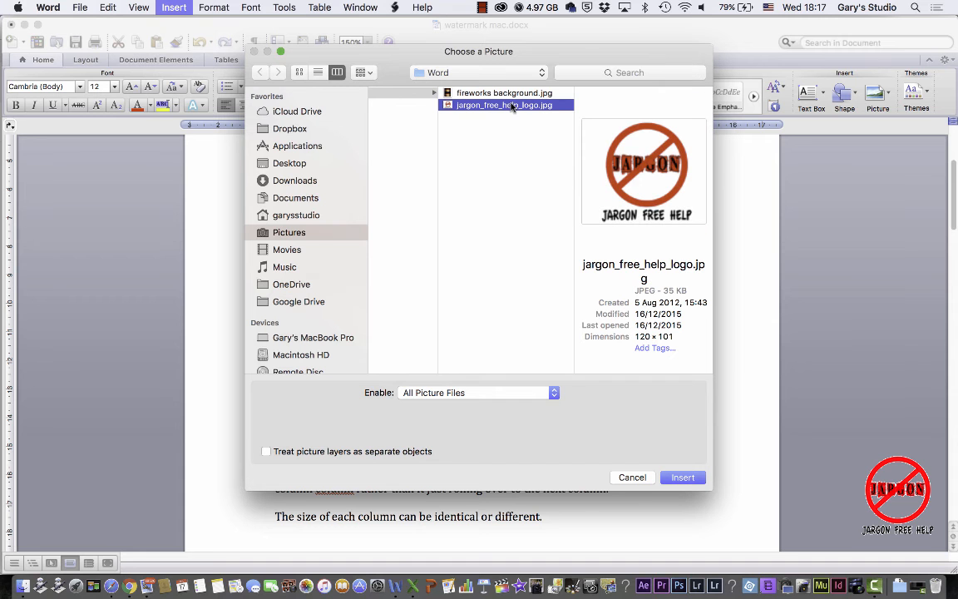
pyautogui.moveTo(510, 123)
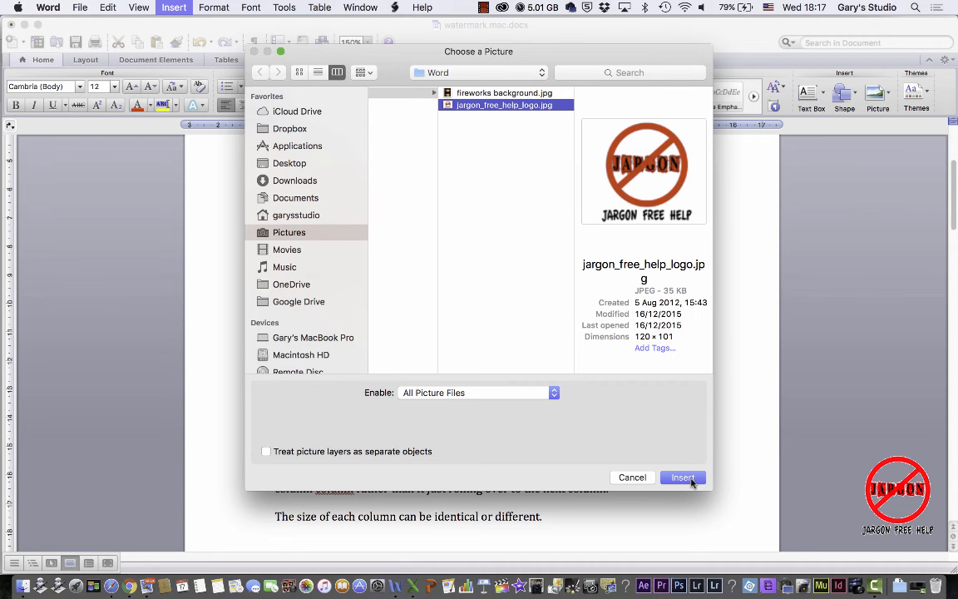
pyautogui.click(682, 477)
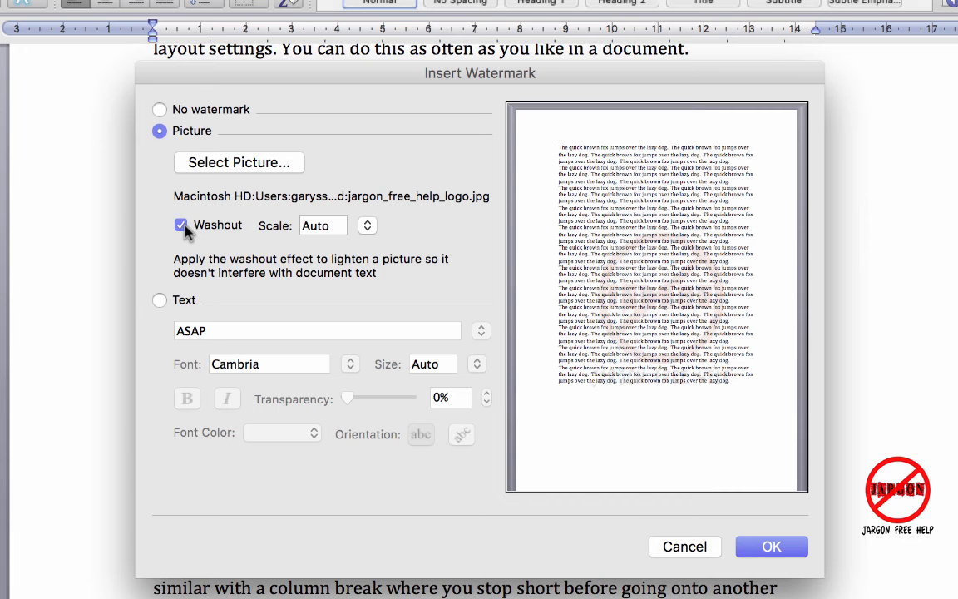
# Step: Apply the washed-out logo watermark, then reapply it with washout turned off
pyautogui.click(181, 225)
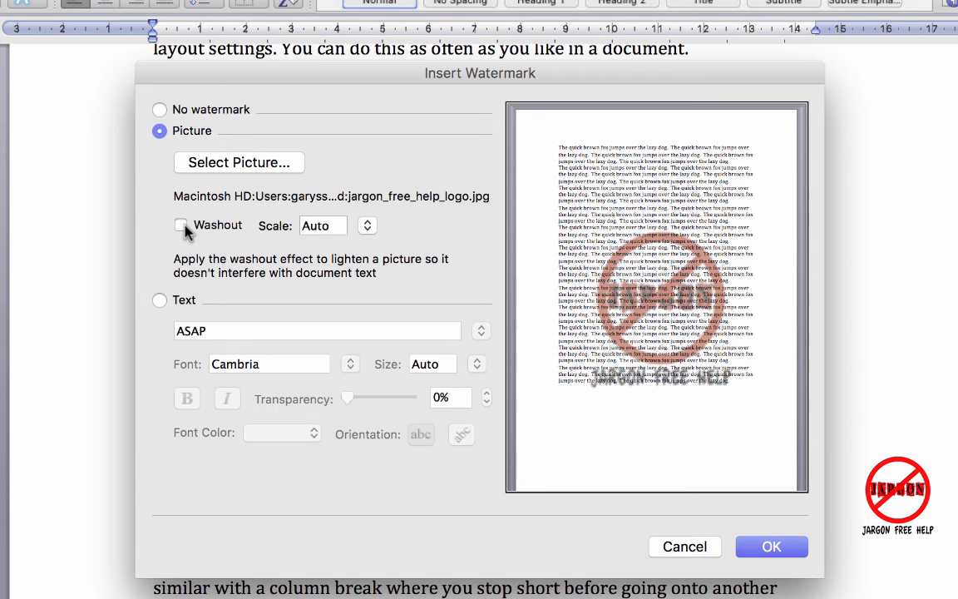
pyautogui.click(180, 225)
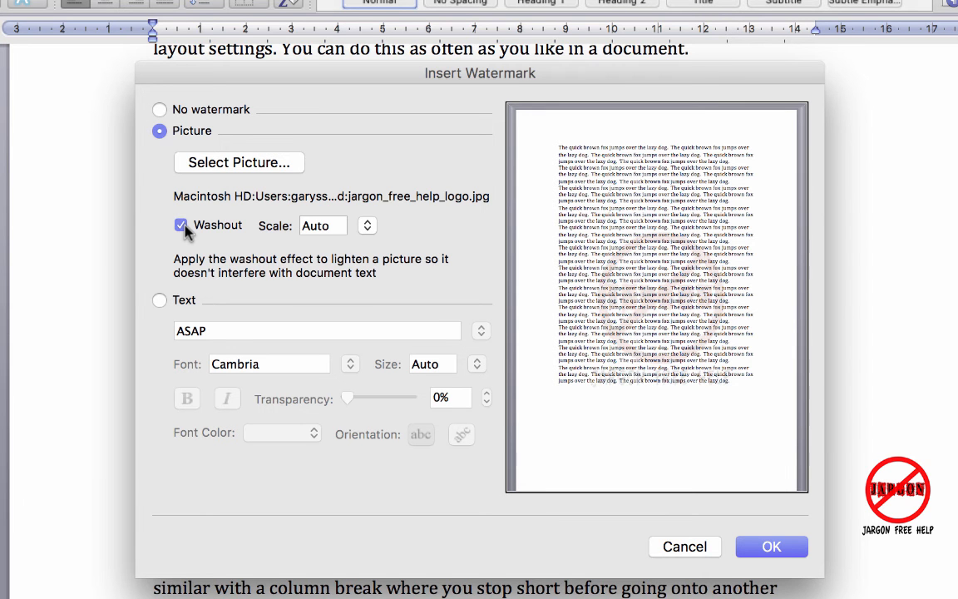
pyautogui.moveTo(347, 229)
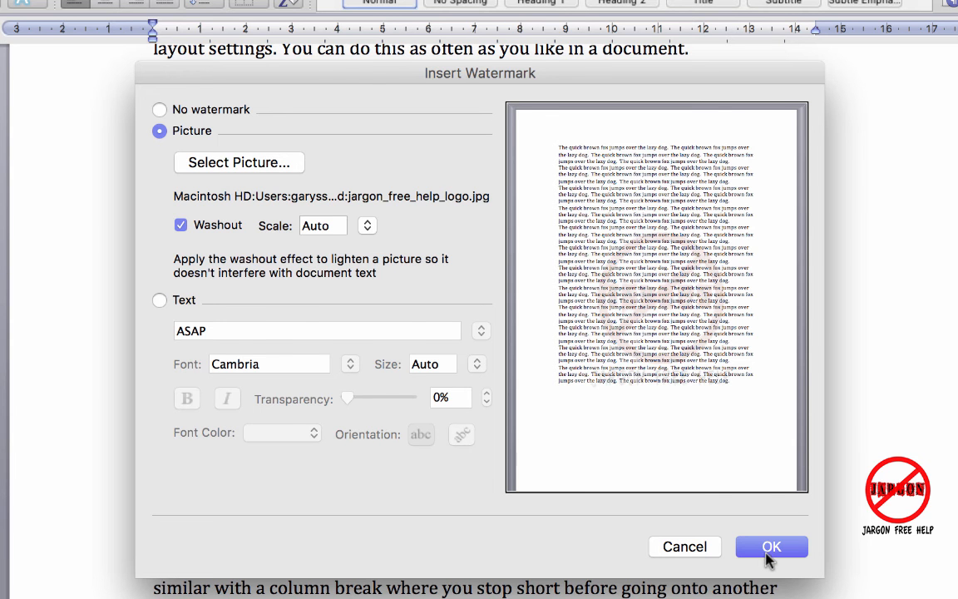
pyautogui.click(770, 547)
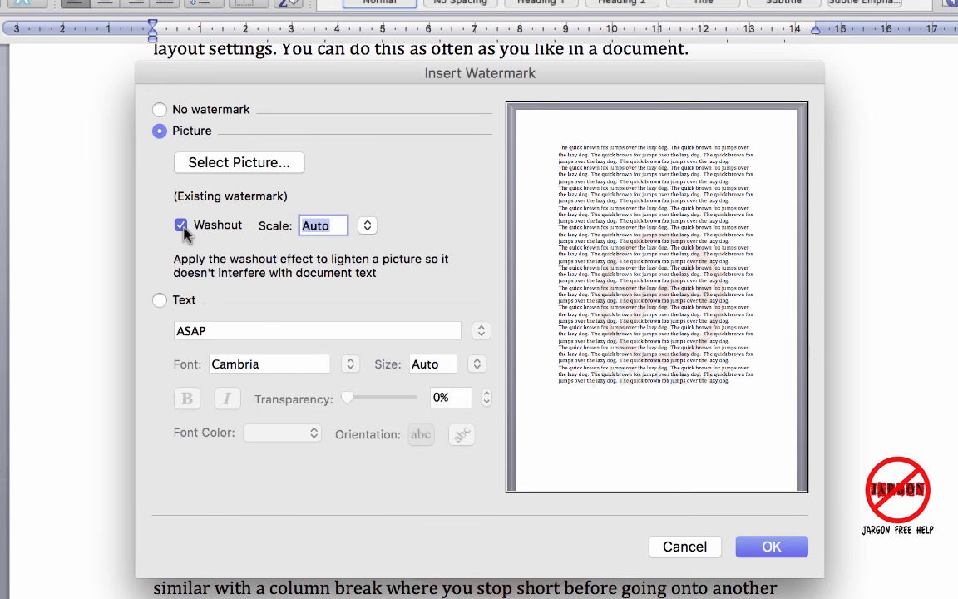
pyautogui.click(180, 225)
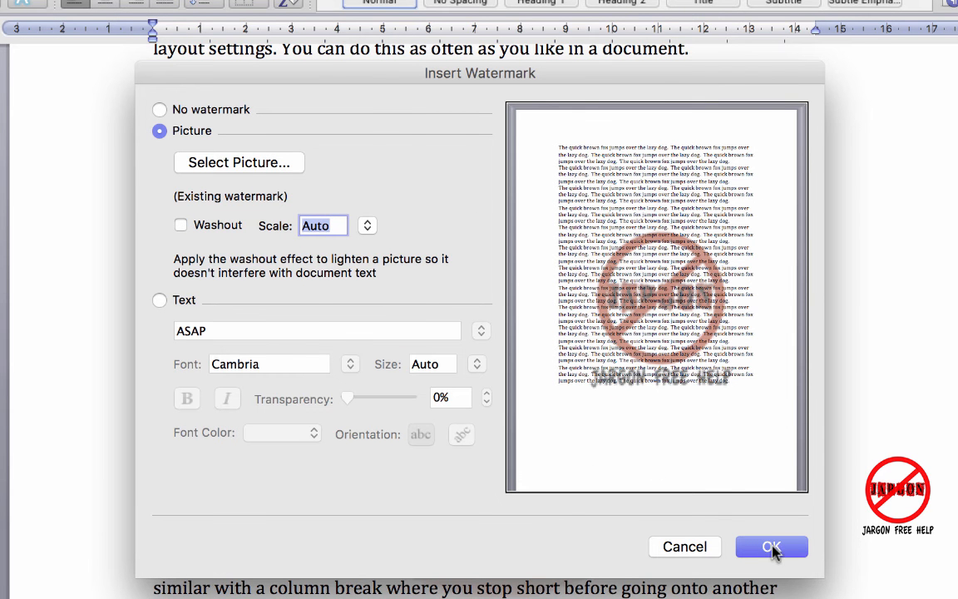
pyautogui.click(771, 547)
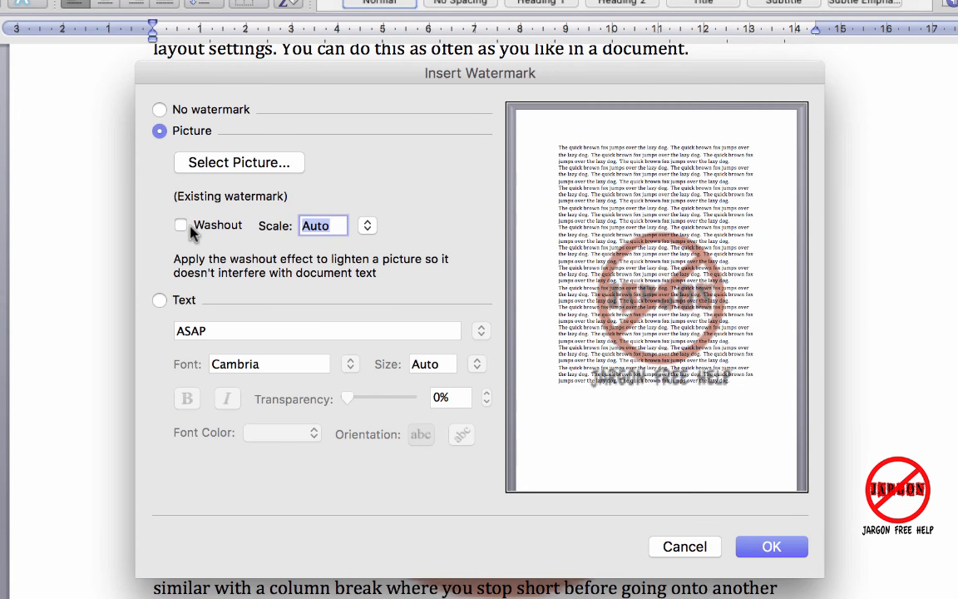
# Step: Turn washout back on, try a 1000 scale, and dismiss the 1–600 alert
pyautogui.click(181, 224)
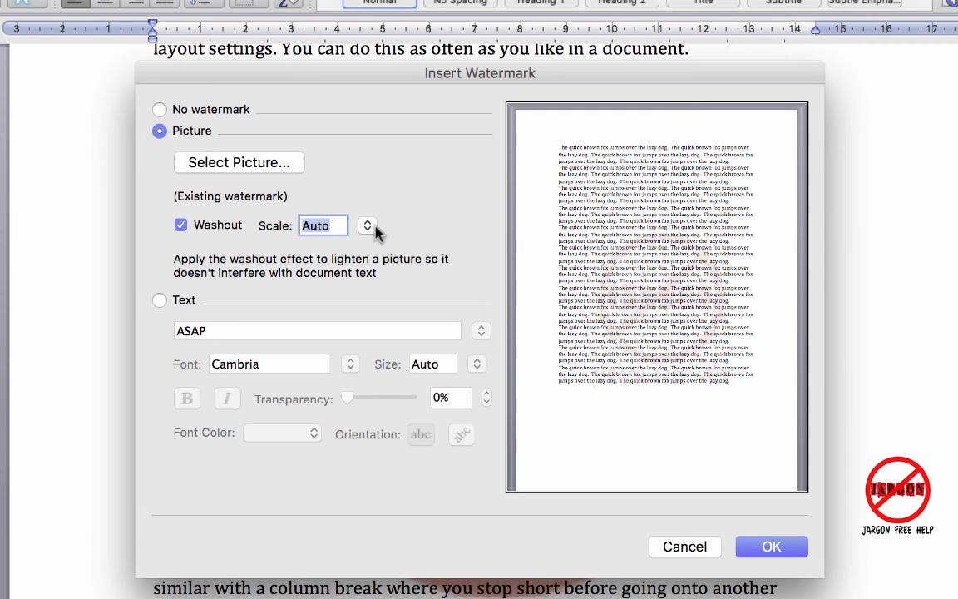
pyautogui.click(367, 226)
pyautogui.write('1000')
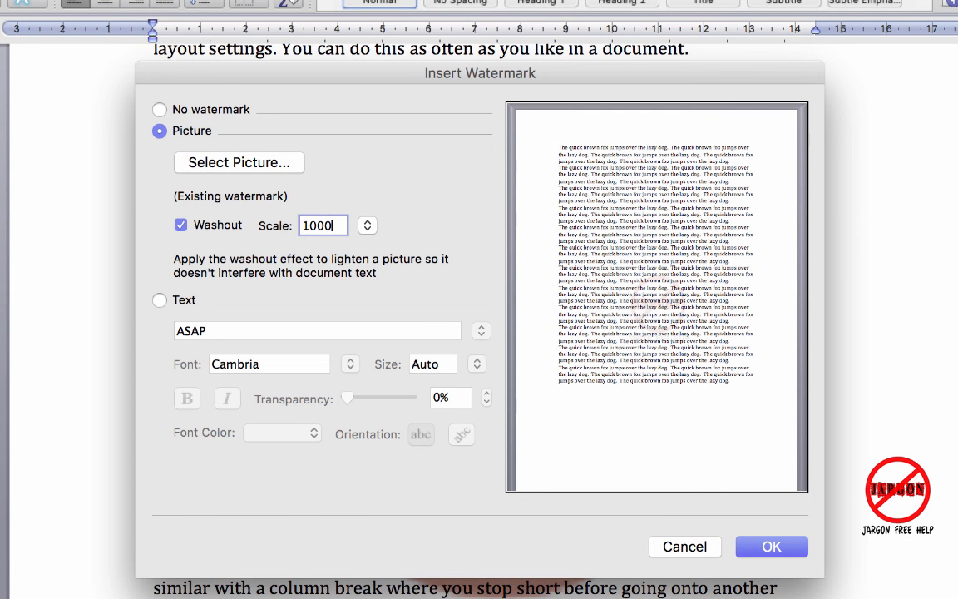
pyautogui.moveTo(238, 241)
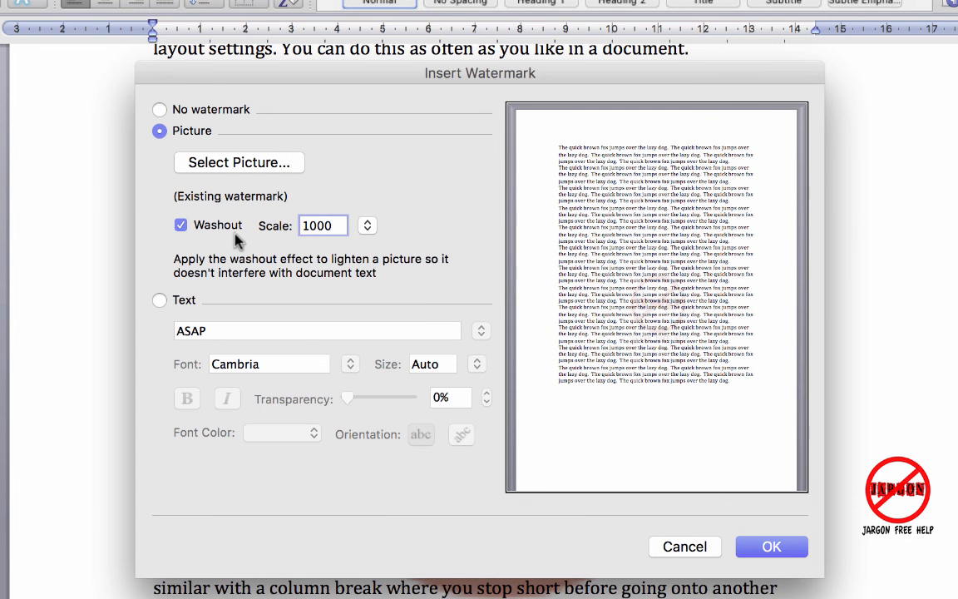
pyautogui.moveTo(772, 547)
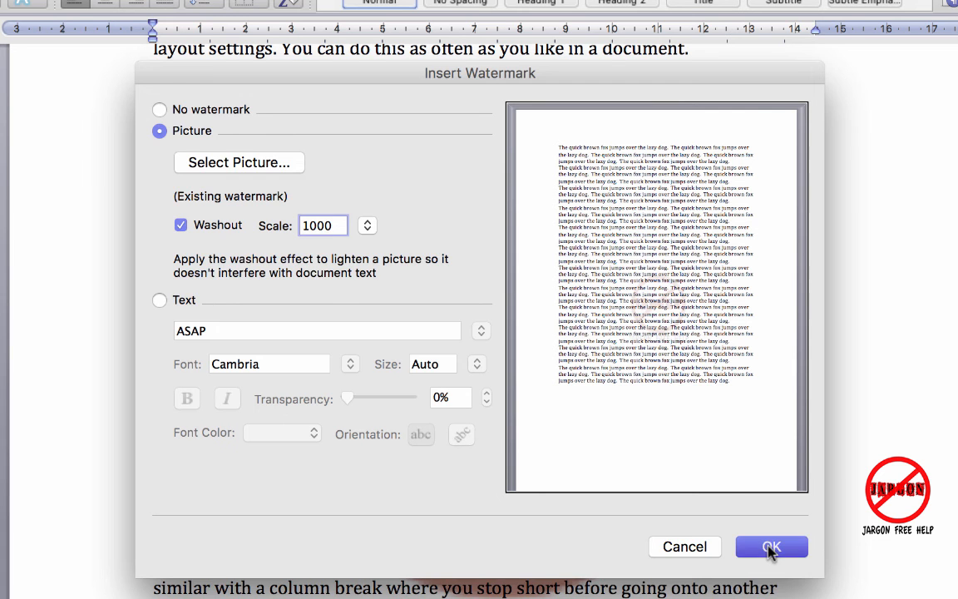
pyautogui.click(771, 546)
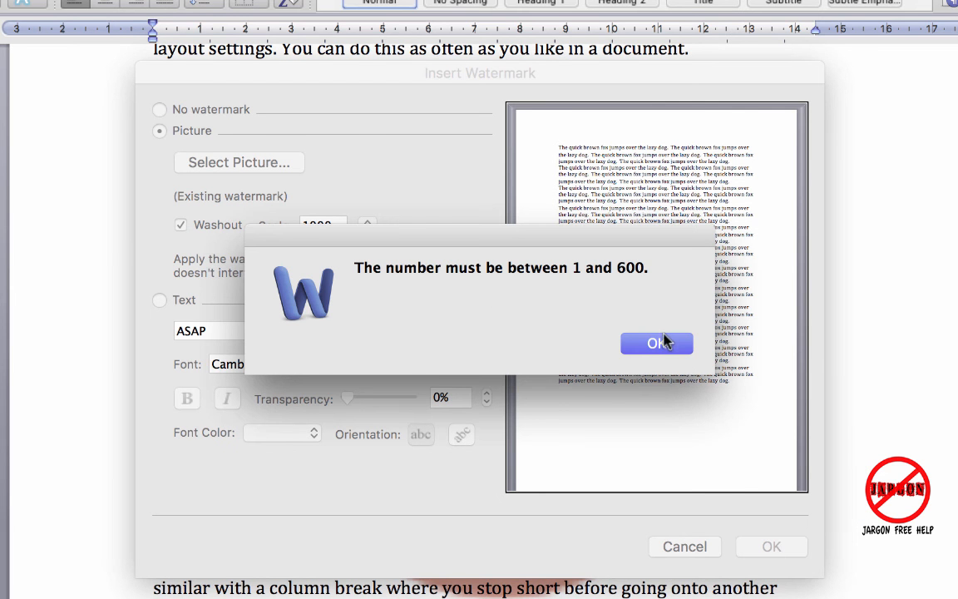
pyautogui.click(656, 343)
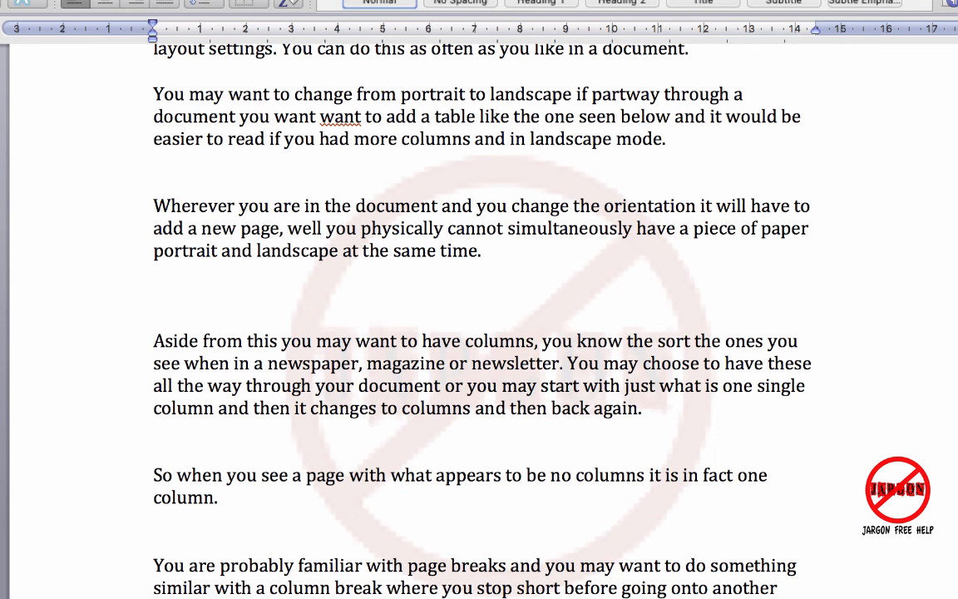
pyautogui.moveTo(84, 99)
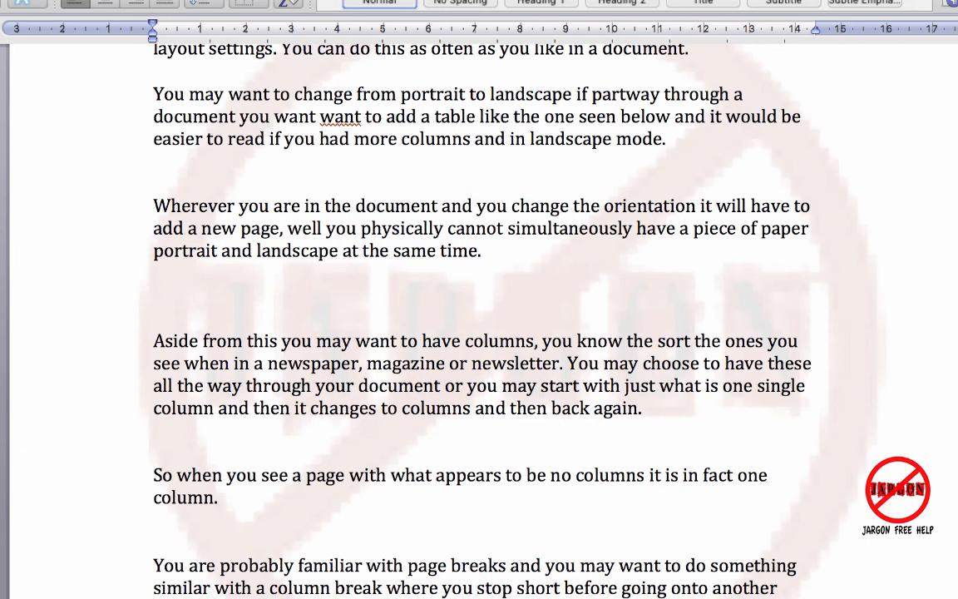
pyautogui.moveTo(546, 187)
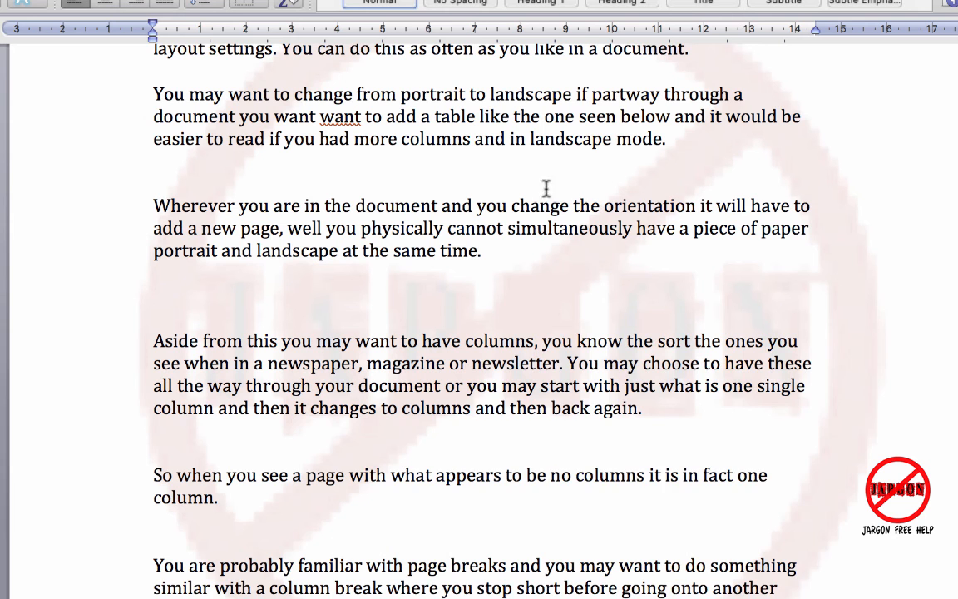
# Step: Scroll up the document to view the page with the logo watermark
pyautogui.scroll(3)
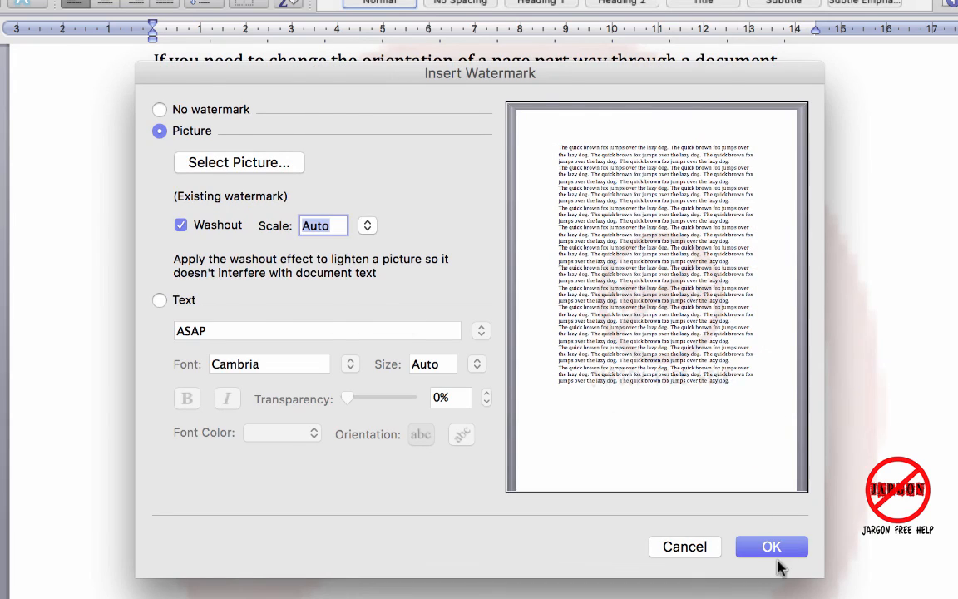
# Step: Apply the washed-out logo watermark at automatic scale, then reopen Watermark settings with Text selected
pyautogui.click(771, 547)
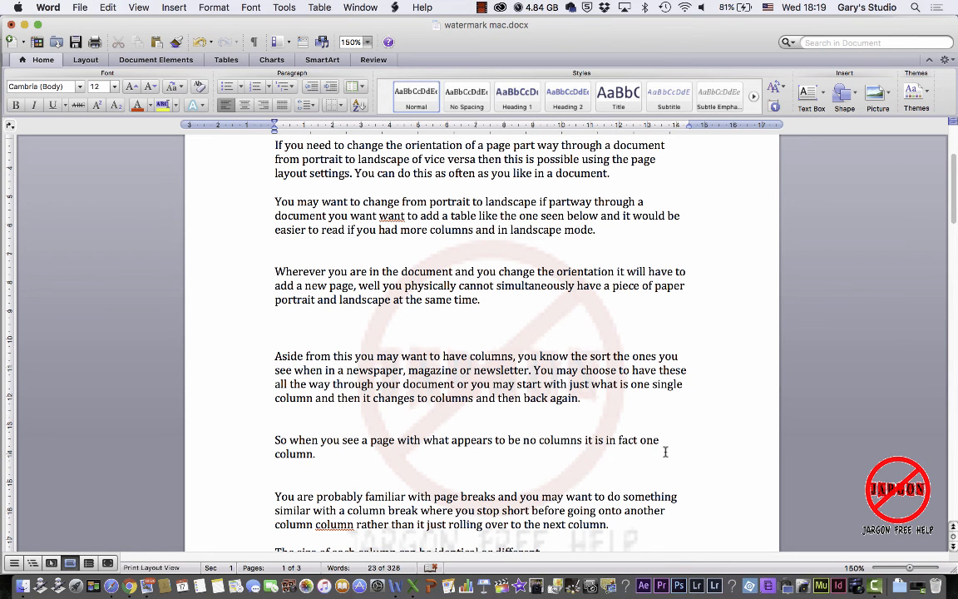
pyautogui.click(173, 7)
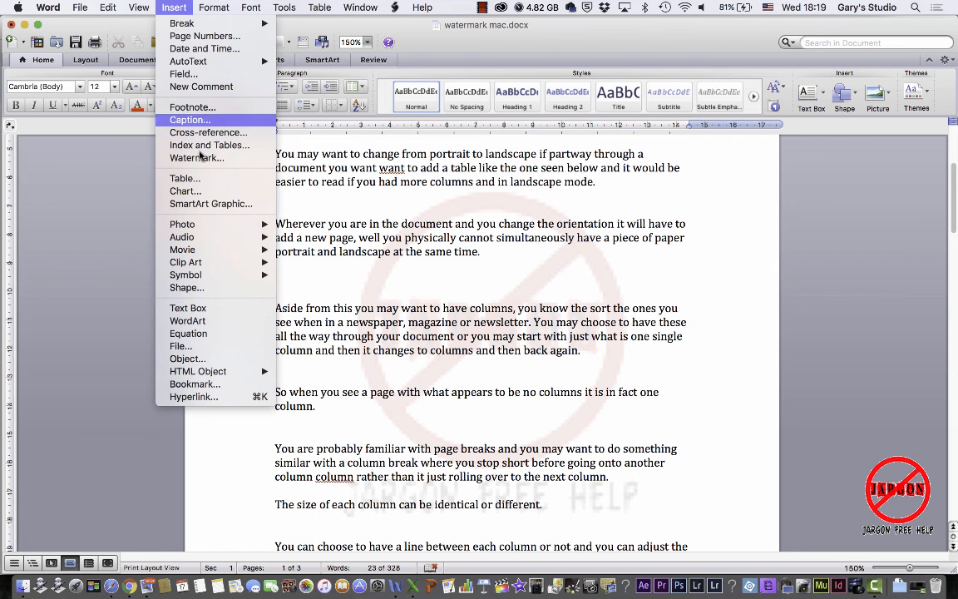
pyautogui.moveTo(196, 158)
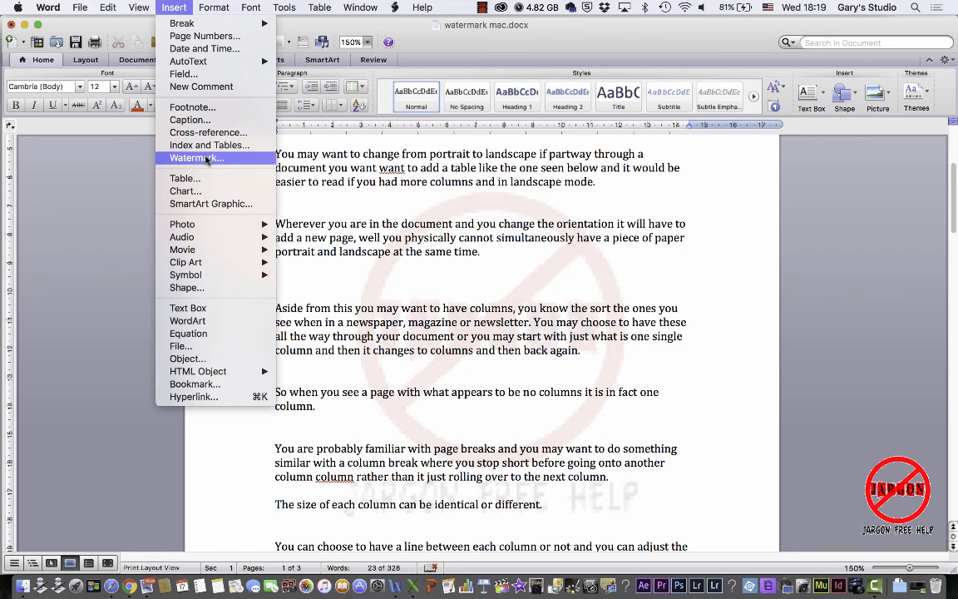
pyautogui.click(197, 158)
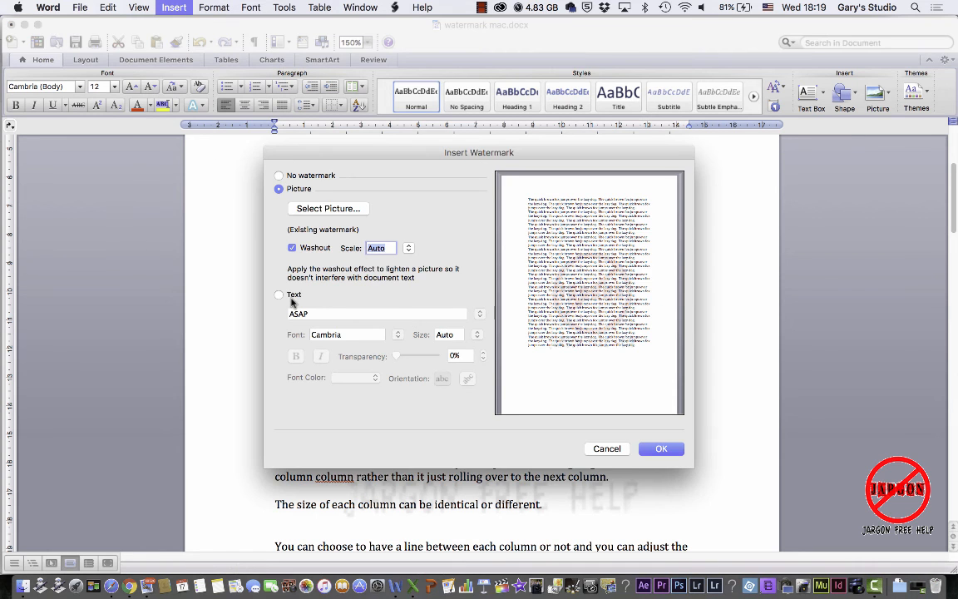
pyautogui.click(279, 295)
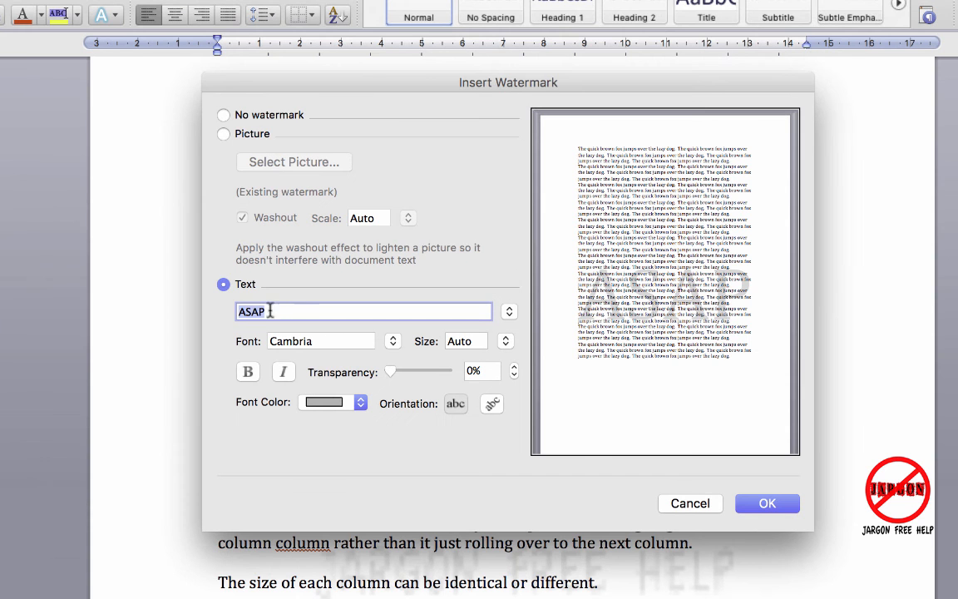
# Step: Apply 'Jargon Free Help' as a diagonal text watermark and scroll down to check the pages
pyautogui.write('Jargo')
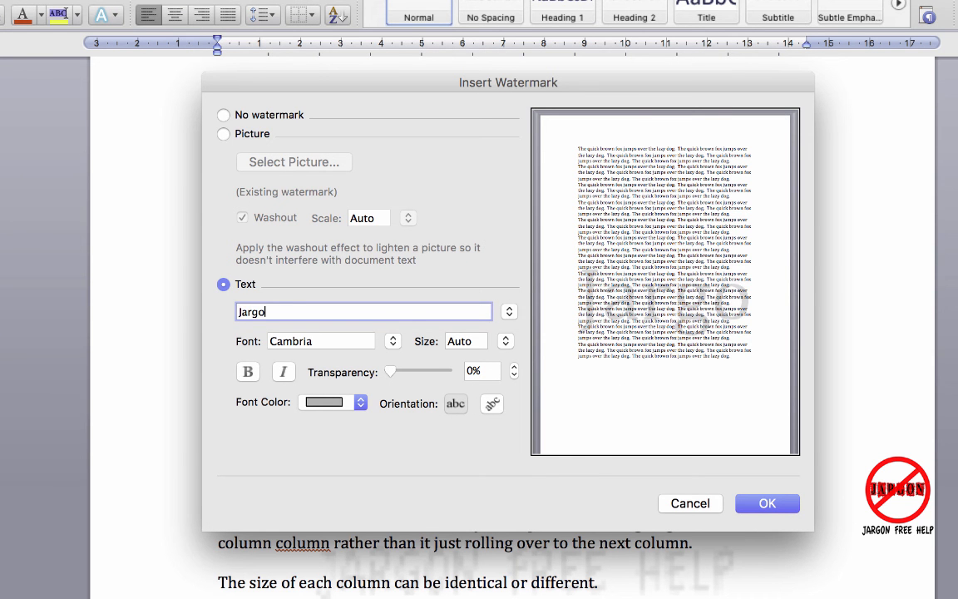
pyautogui.write('n Free')
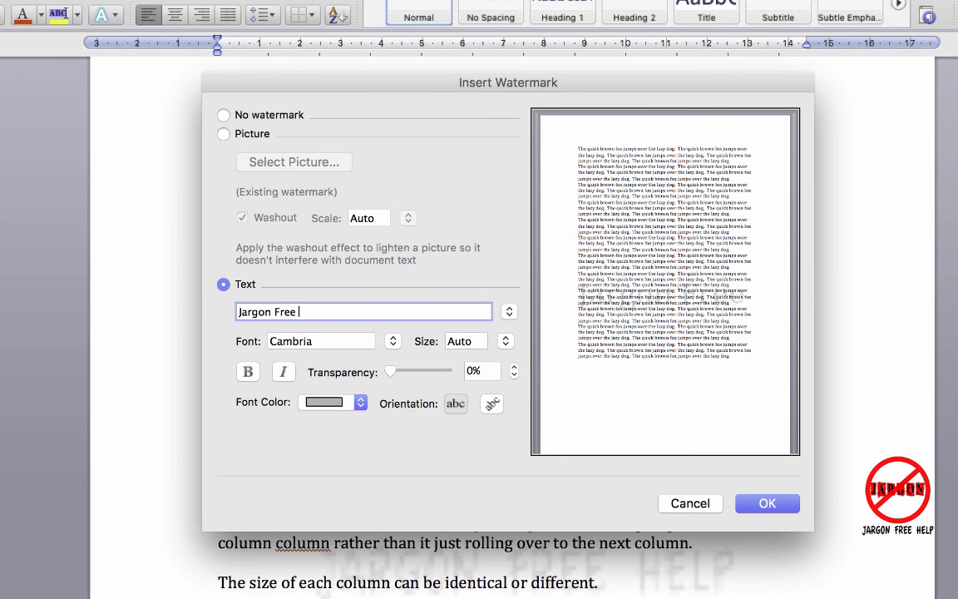
pyautogui.write('Help')
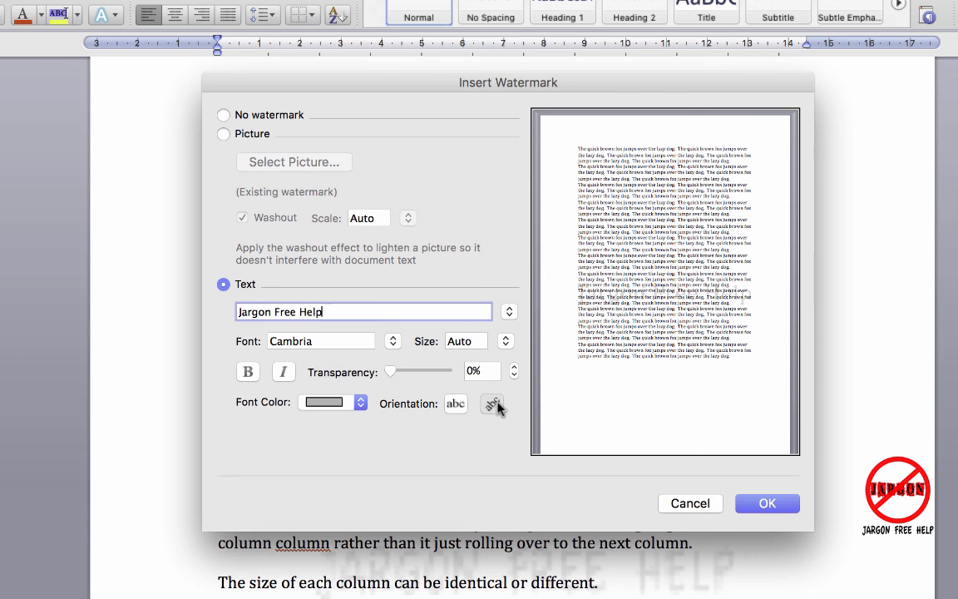
pyautogui.click(491, 404)
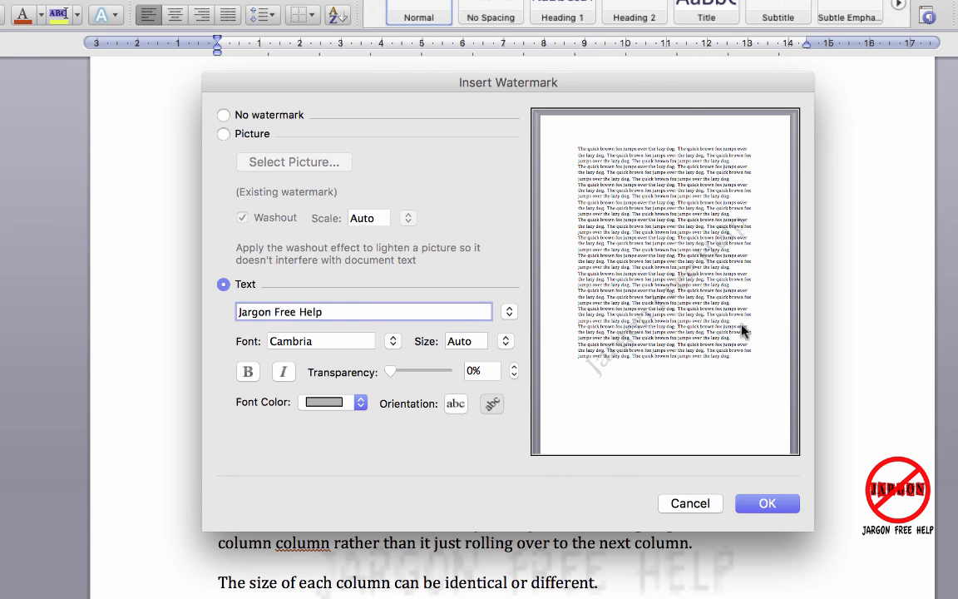
pyautogui.moveTo(524, 522)
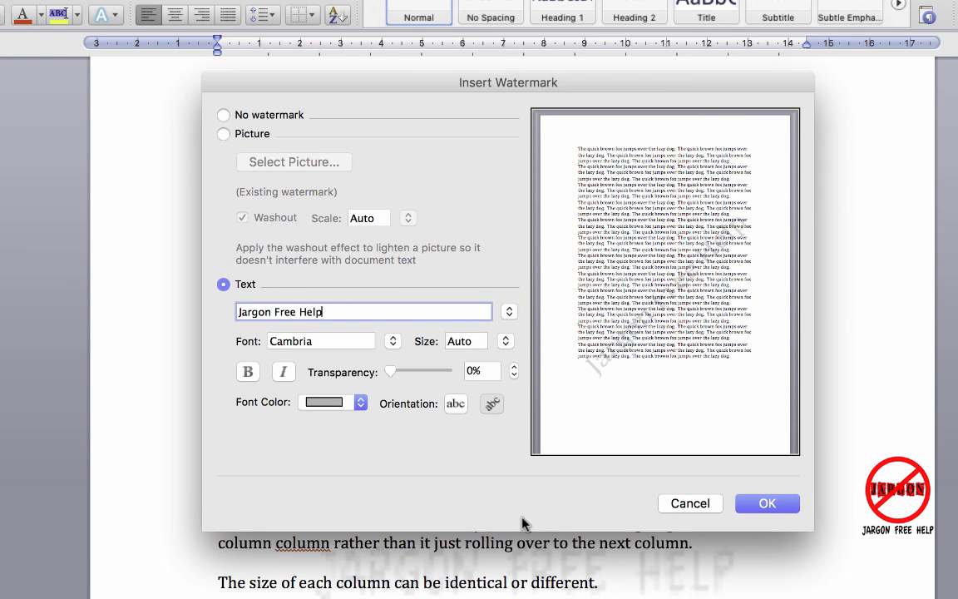
pyautogui.click(767, 503)
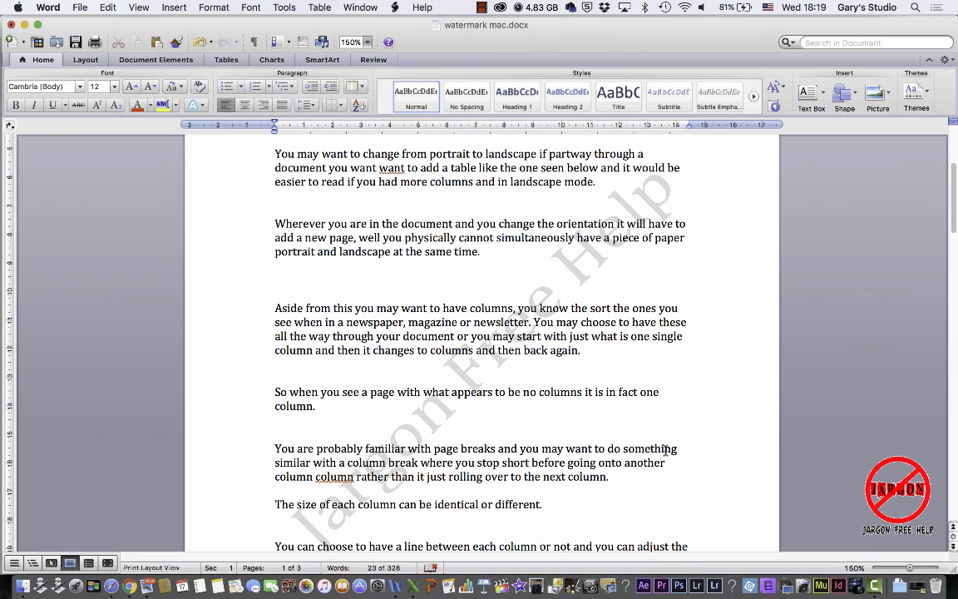
pyautogui.scroll(-3)
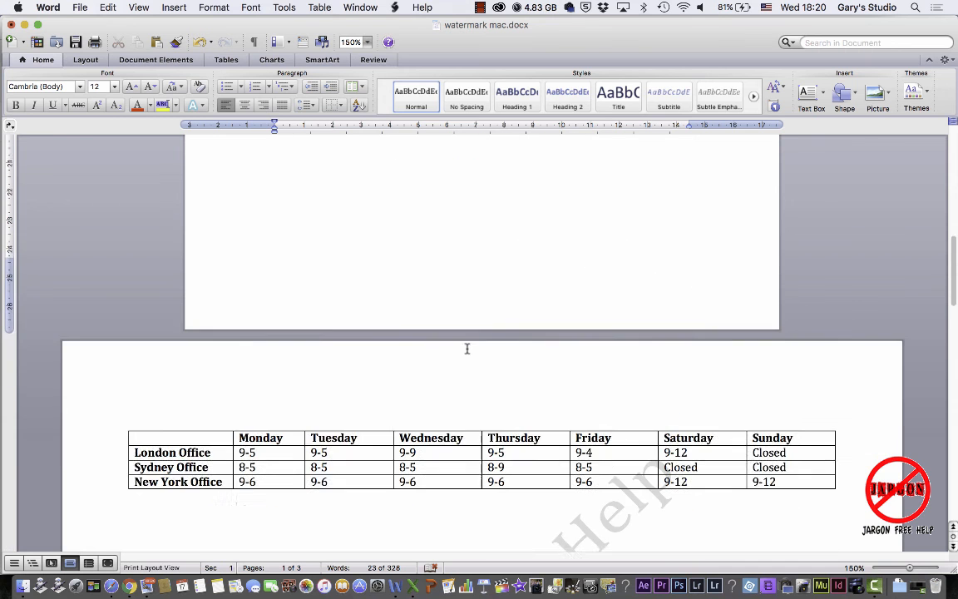